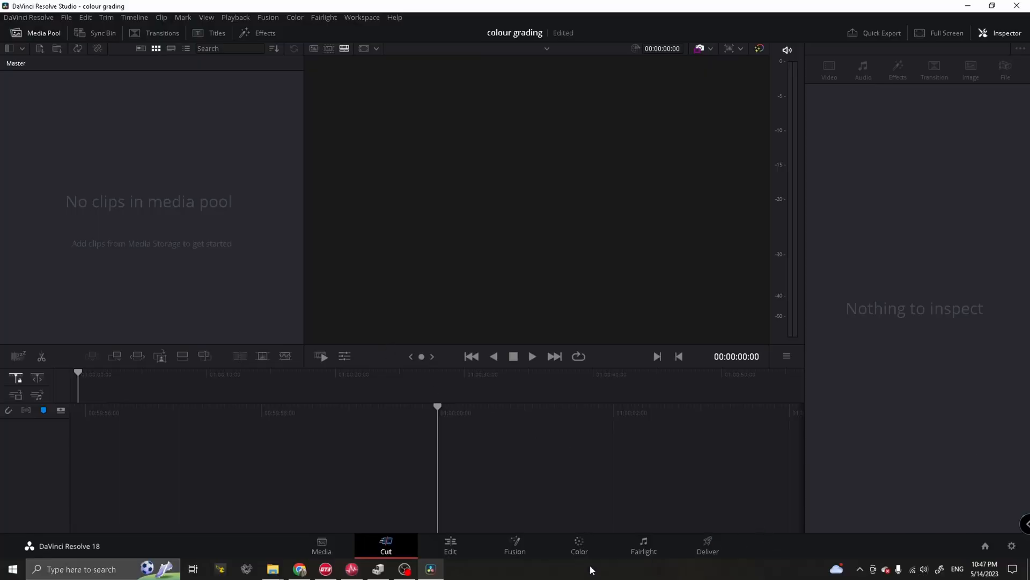
pyautogui.moveTo(580, 490)
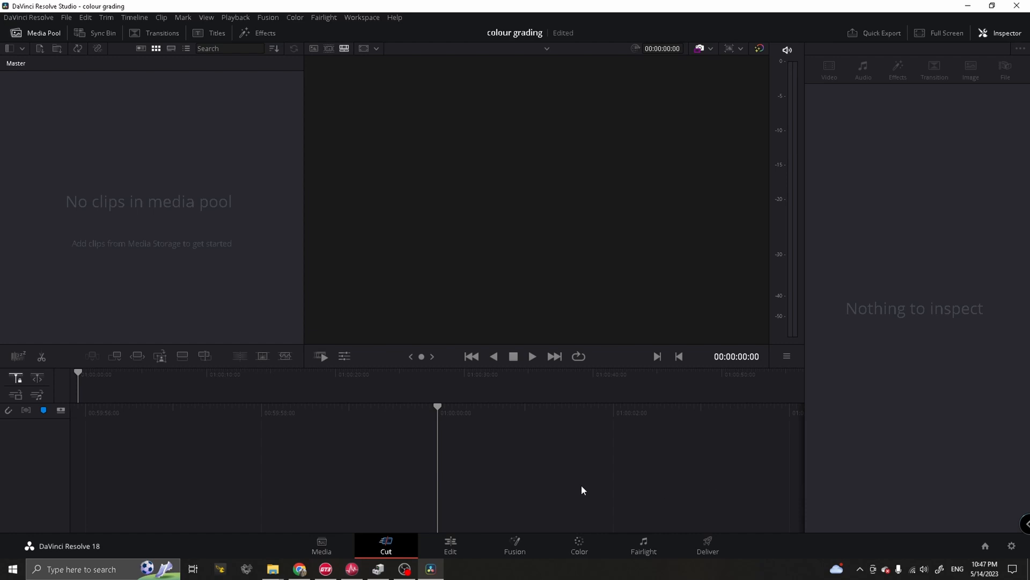
pyautogui.moveTo(543, 389)
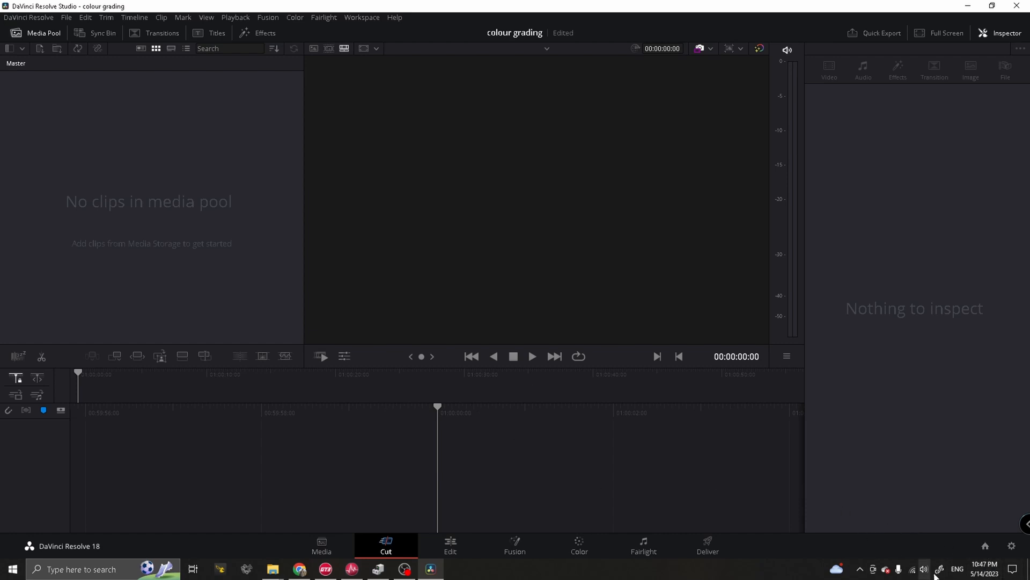
# Step: Set colour science to DaVinci YRGB Color Managed, manual, with HDR DaVinci Wide Gamut Intermediate processing and output space
pyautogui.click(1007, 543)
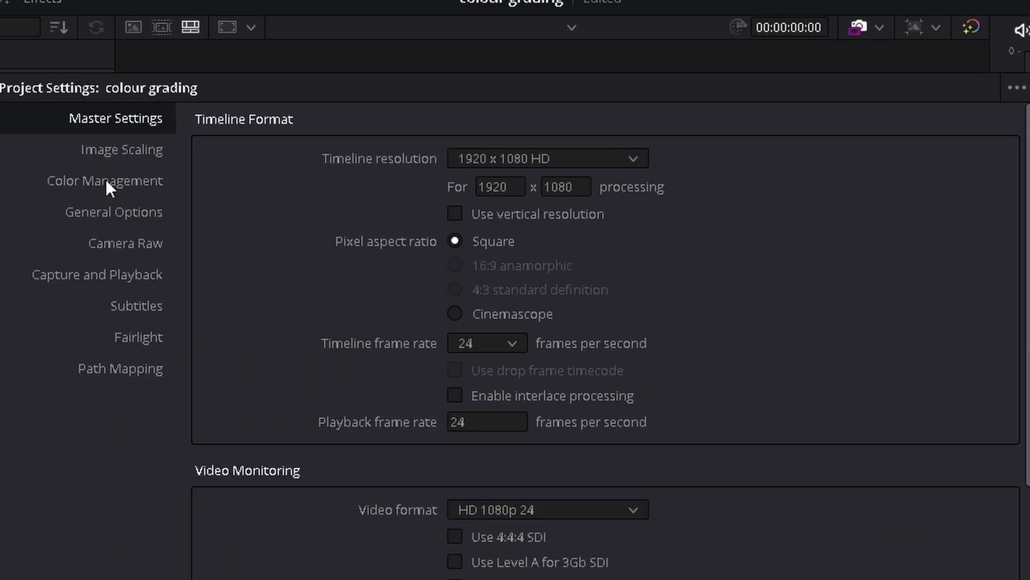
pyautogui.click(104, 181)
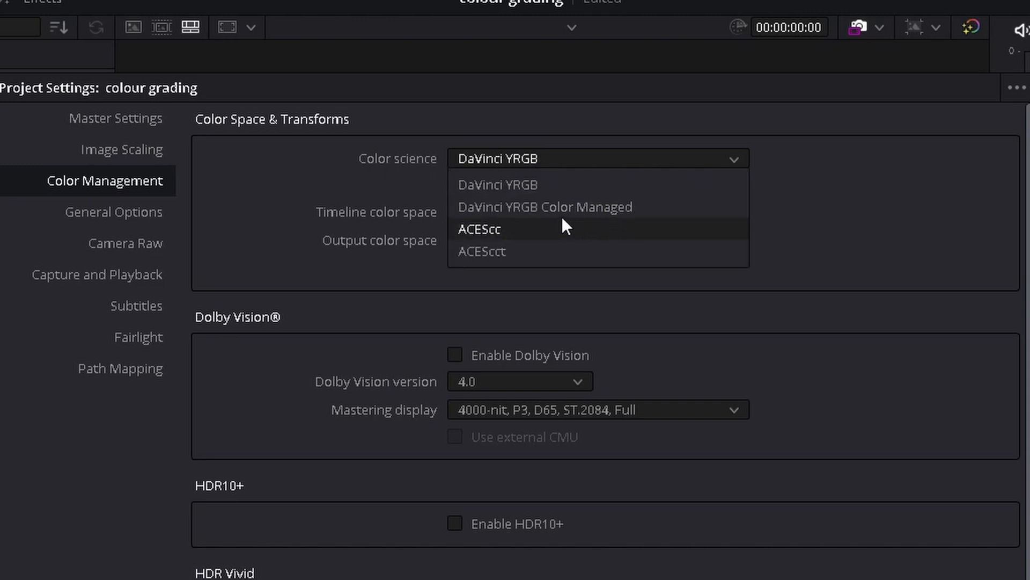
pyautogui.click(545, 206)
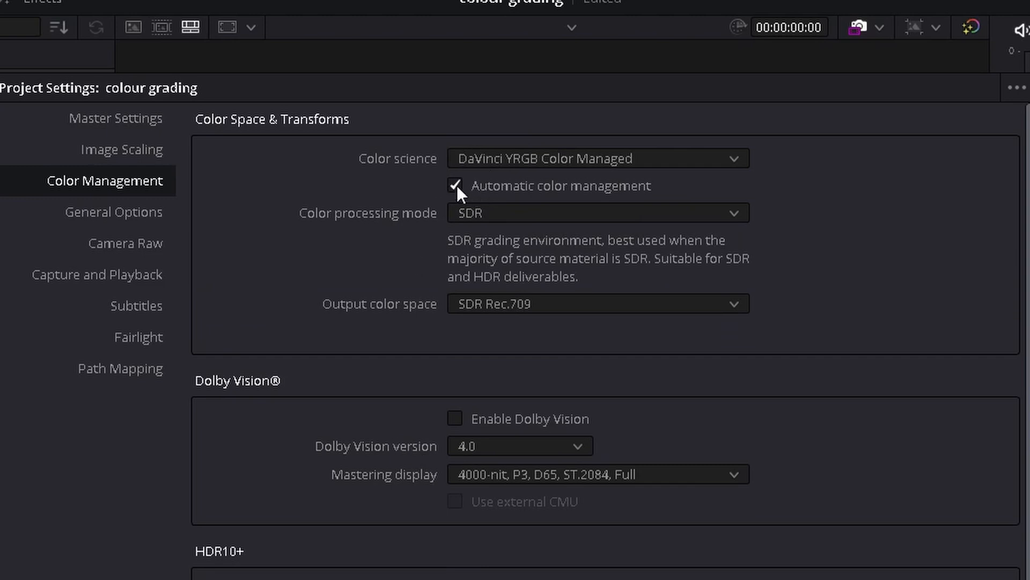
pyautogui.click(454, 185)
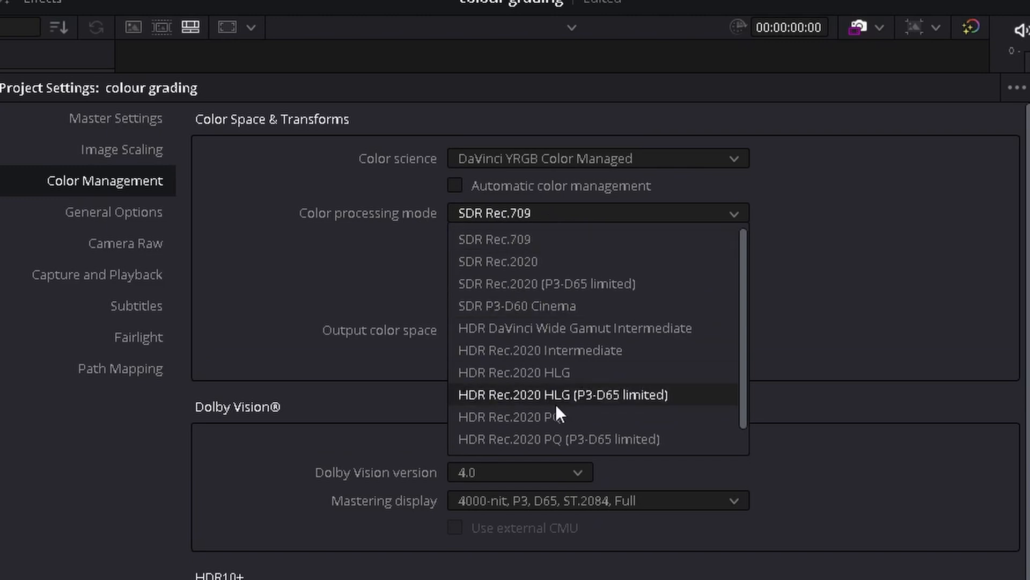
pyautogui.moveTo(638, 350)
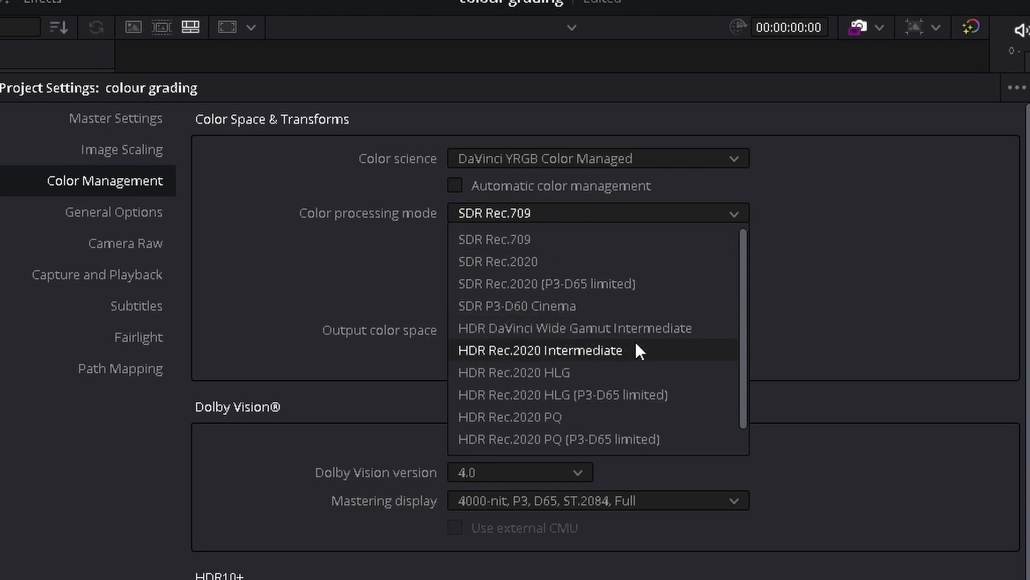
pyautogui.click(573, 327)
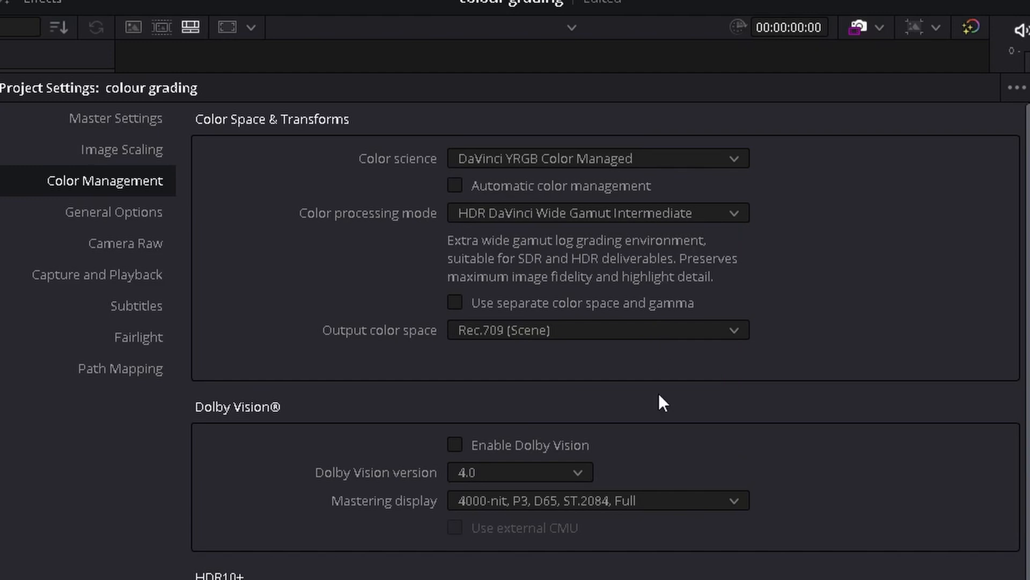
pyautogui.moveTo(519, 347)
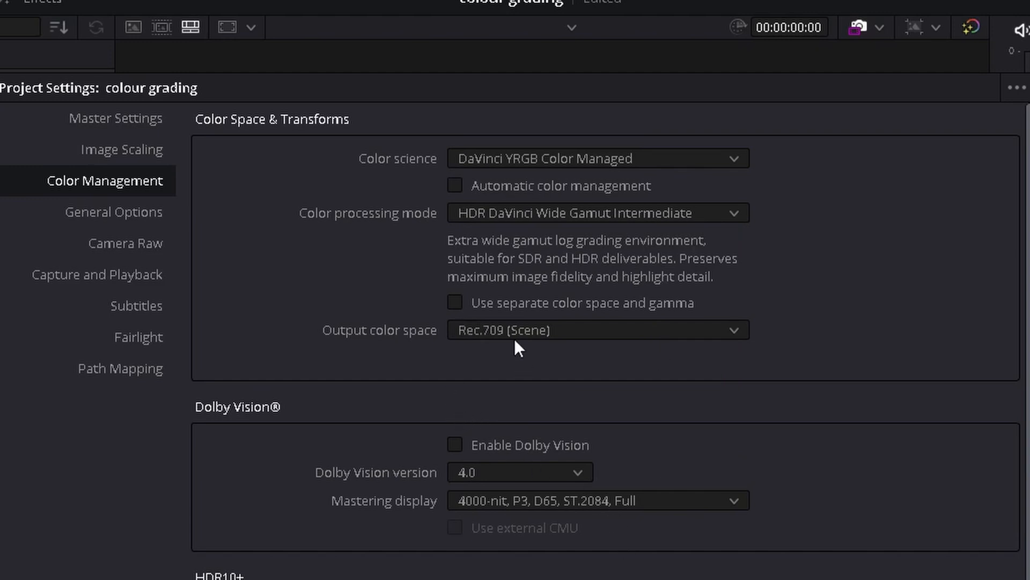
pyautogui.click(597, 329)
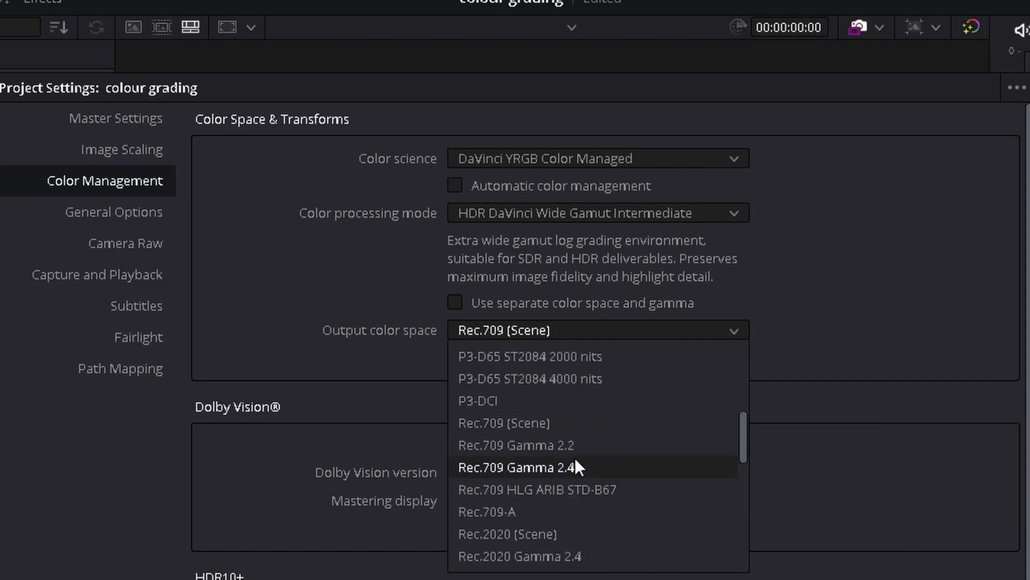
pyautogui.moveTo(541, 488)
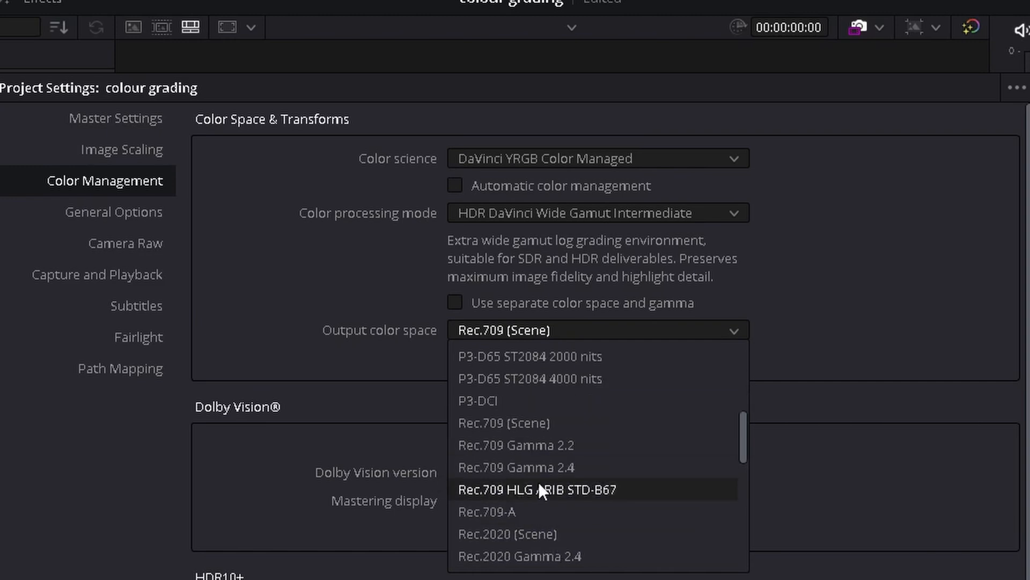
pyautogui.click(516, 467)
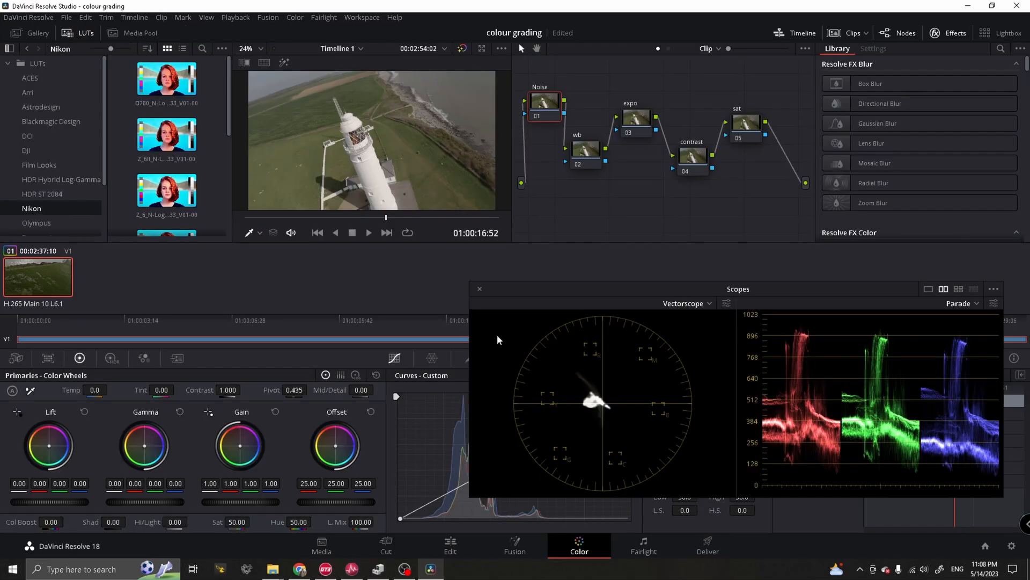
pyautogui.moveTo(460, 215)
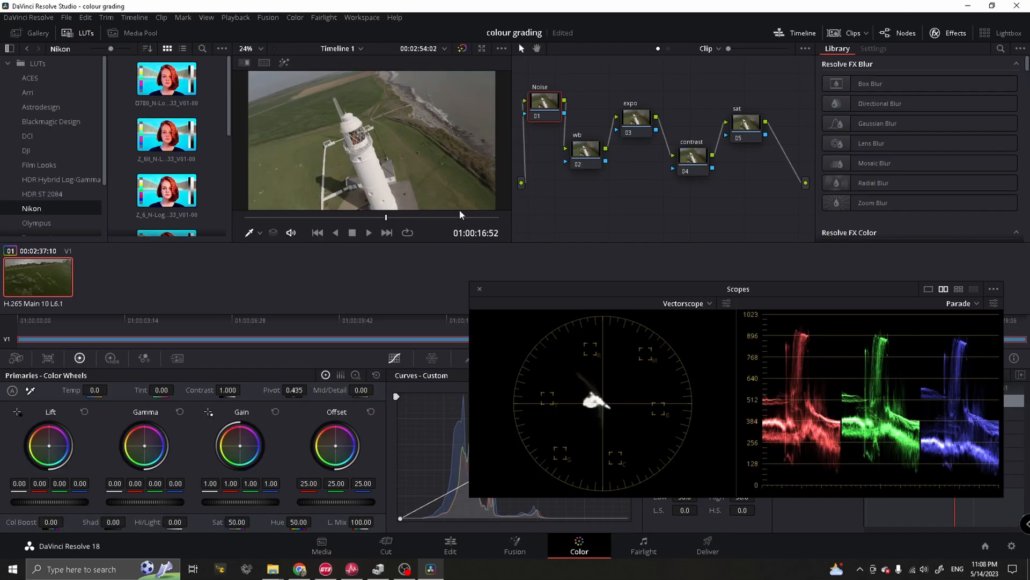
pyautogui.moveTo(621, 213)
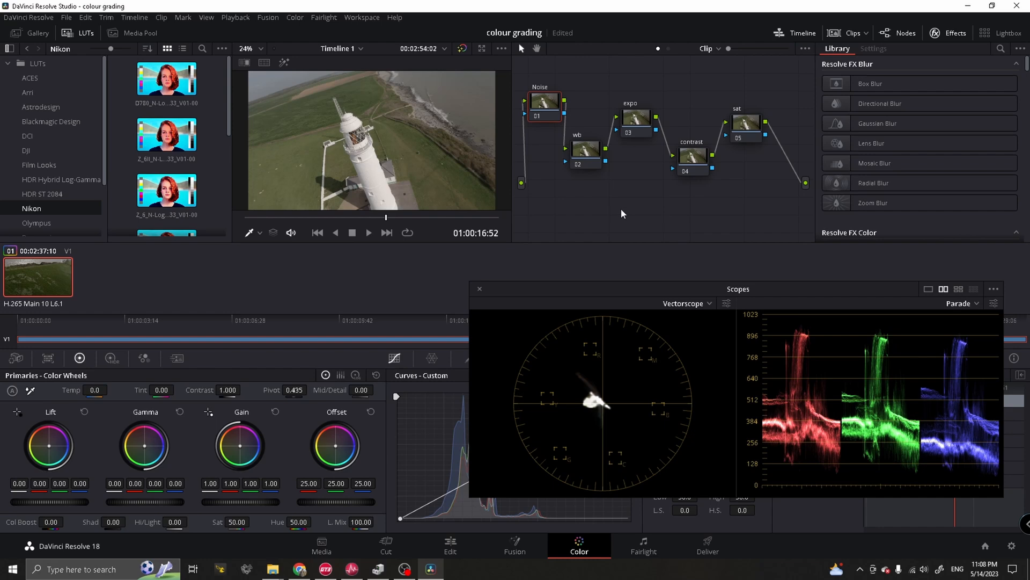
pyautogui.moveTo(753, 140)
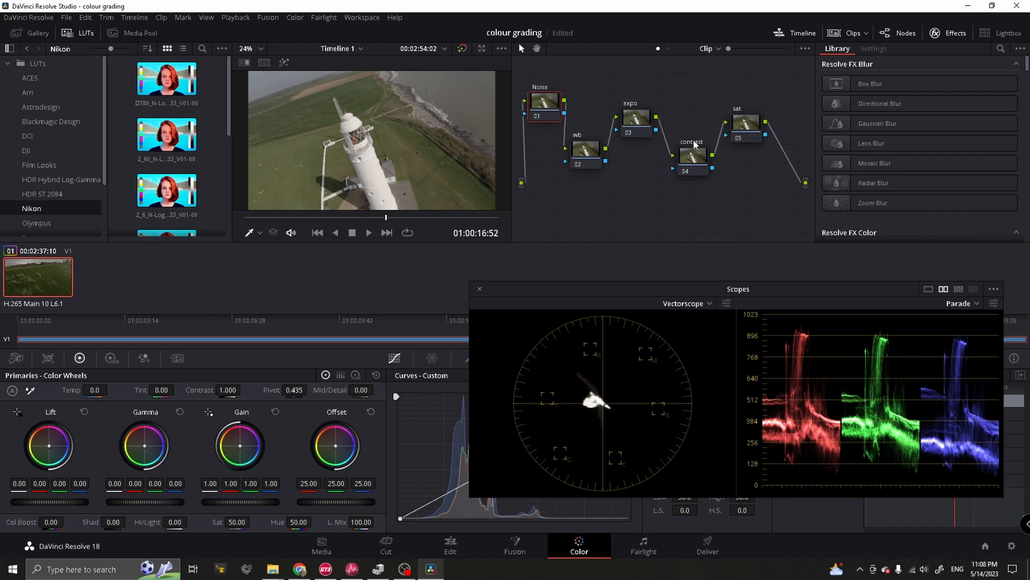
pyautogui.moveTo(568, 91)
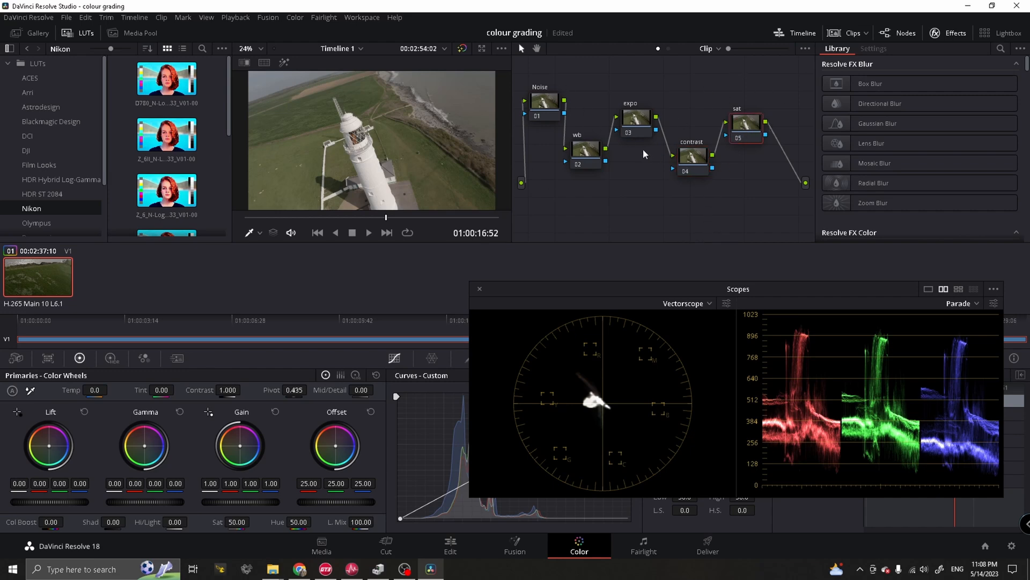
pyautogui.moveTo(645, 255)
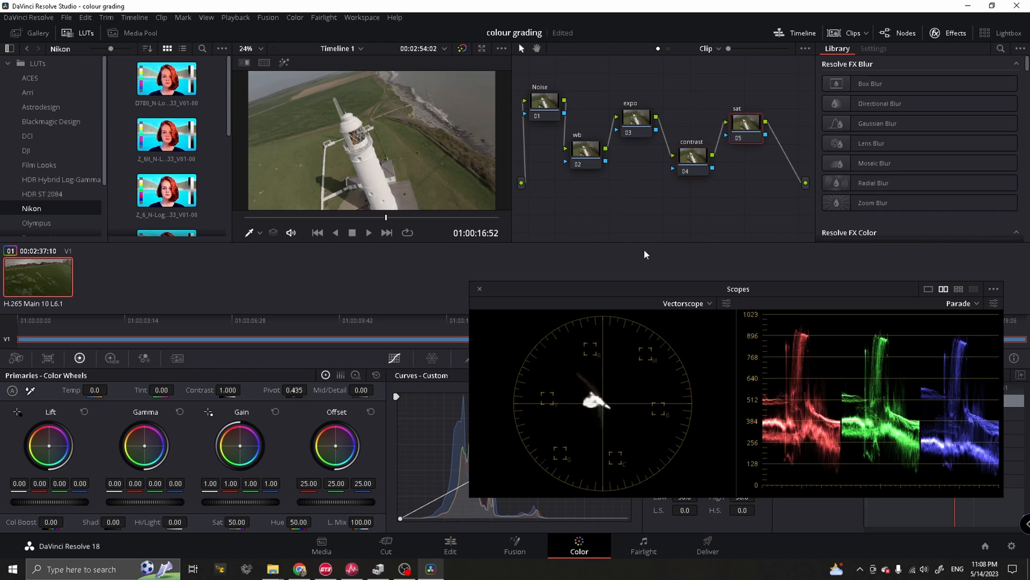
pyautogui.moveTo(624, 277)
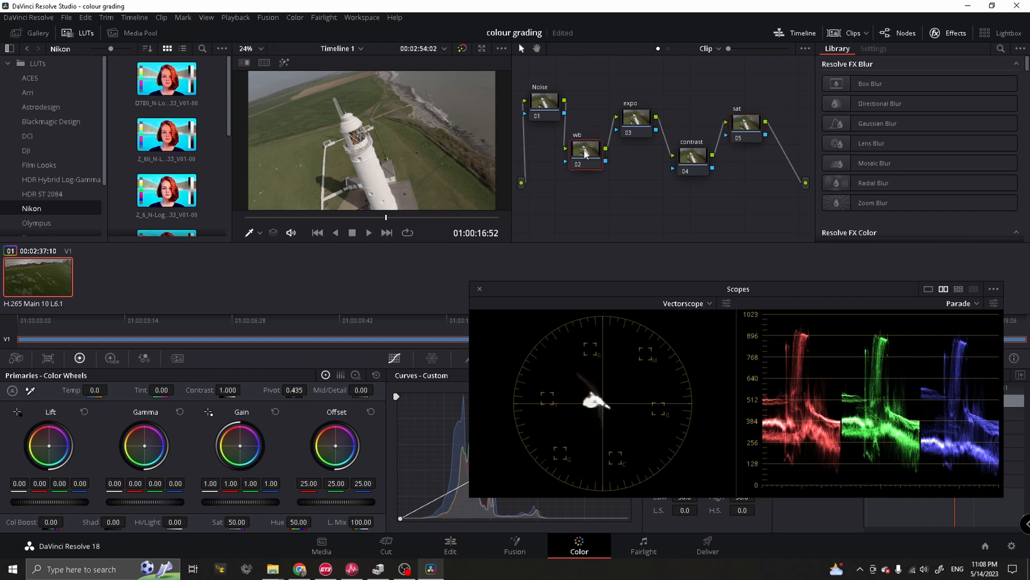
pyautogui.moveTo(635, 412)
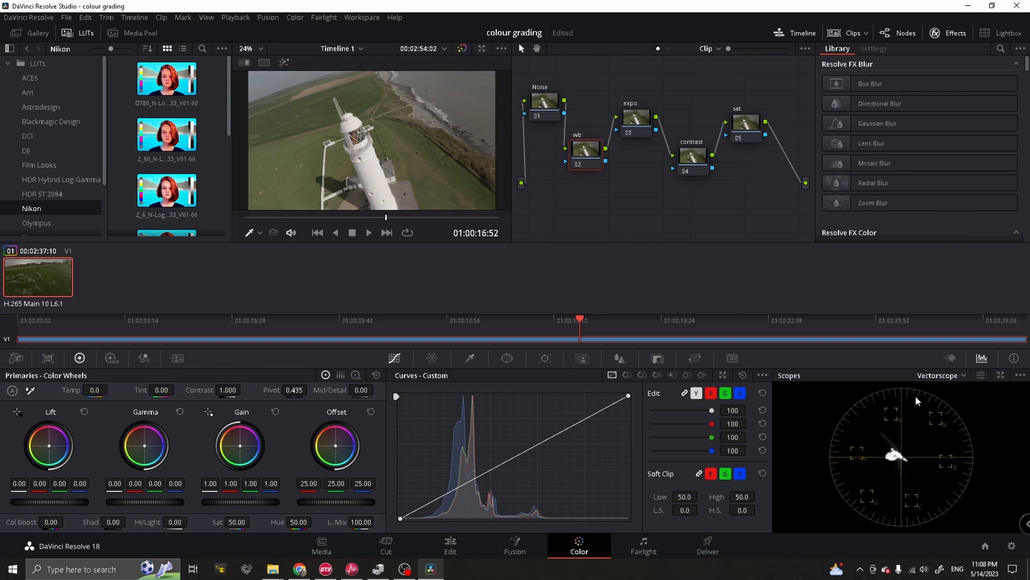
pyautogui.moveTo(1002, 376)
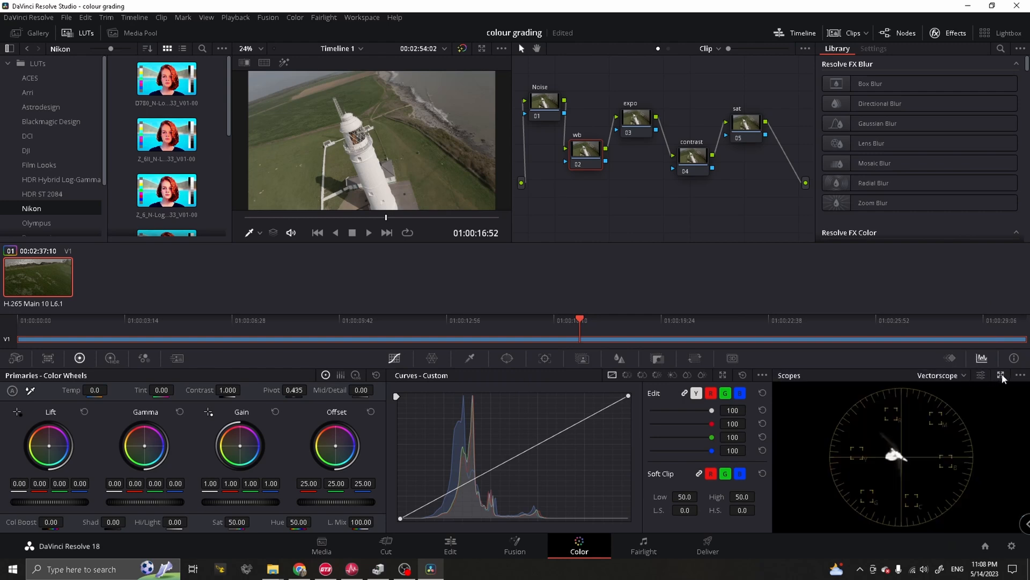
pyautogui.click(996, 375)
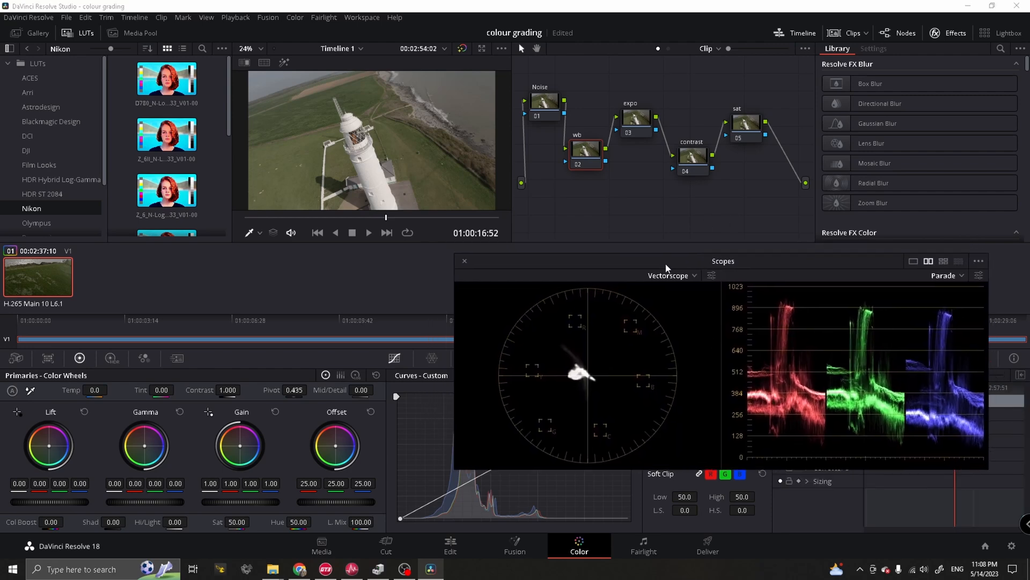
pyautogui.click(912, 262)
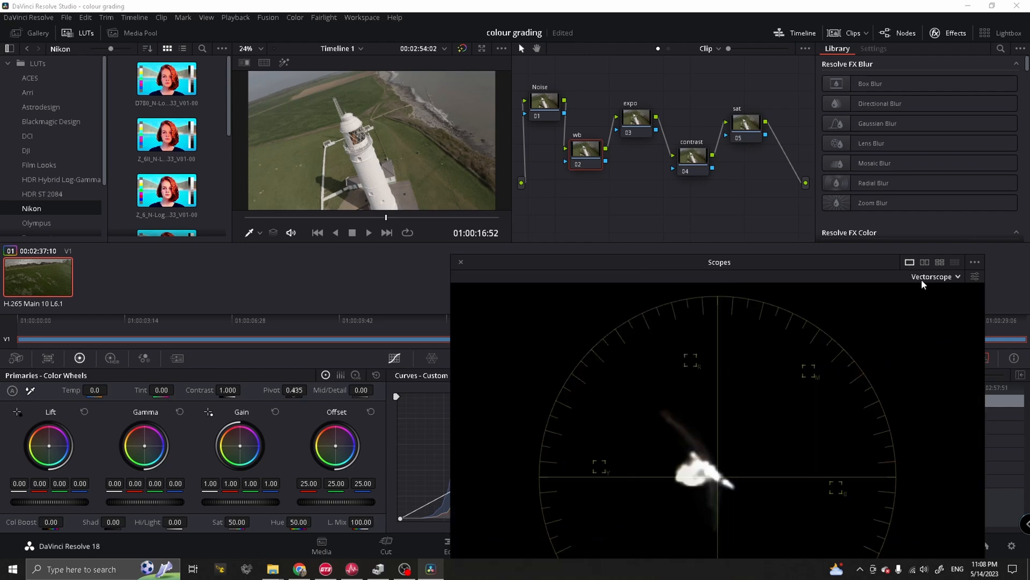
pyautogui.click(940, 261)
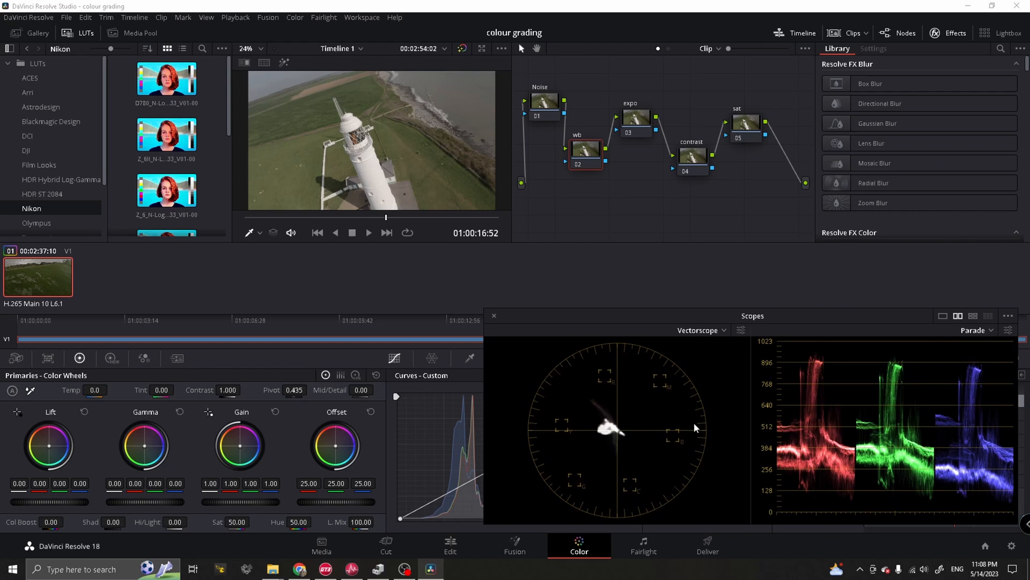
pyautogui.moveTo(617, 445)
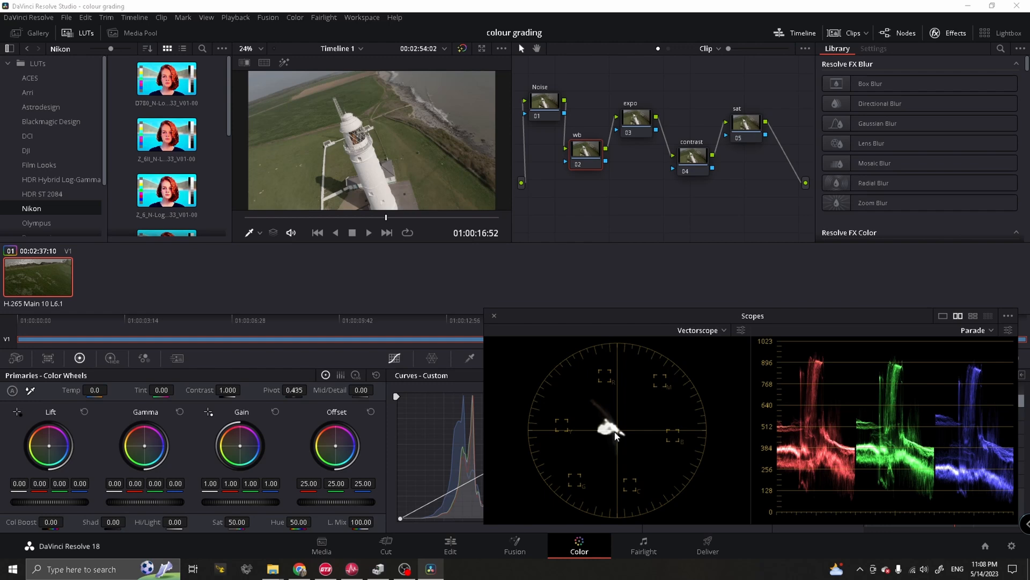
pyautogui.moveTo(623, 439)
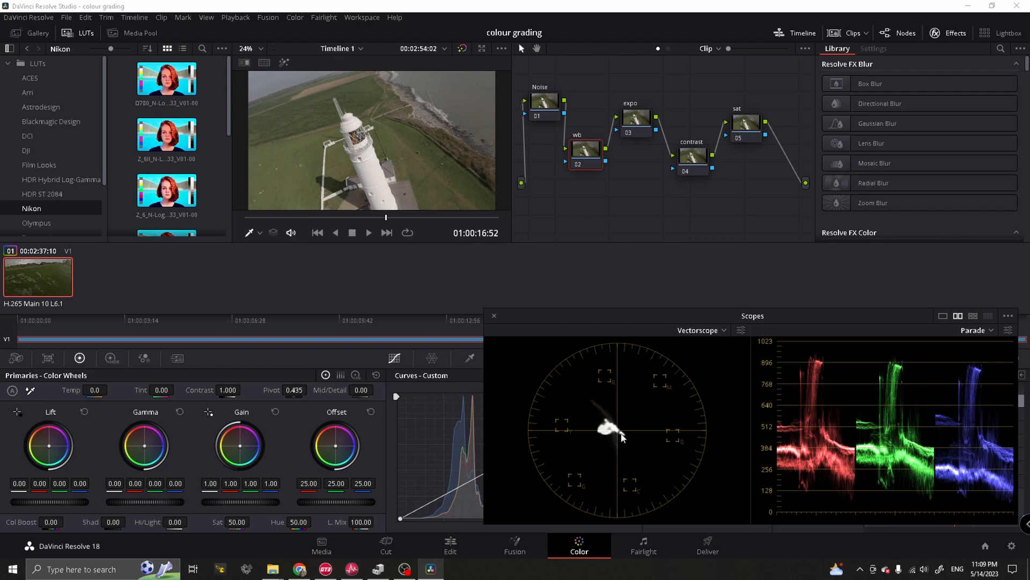
pyautogui.moveTo(631, 445)
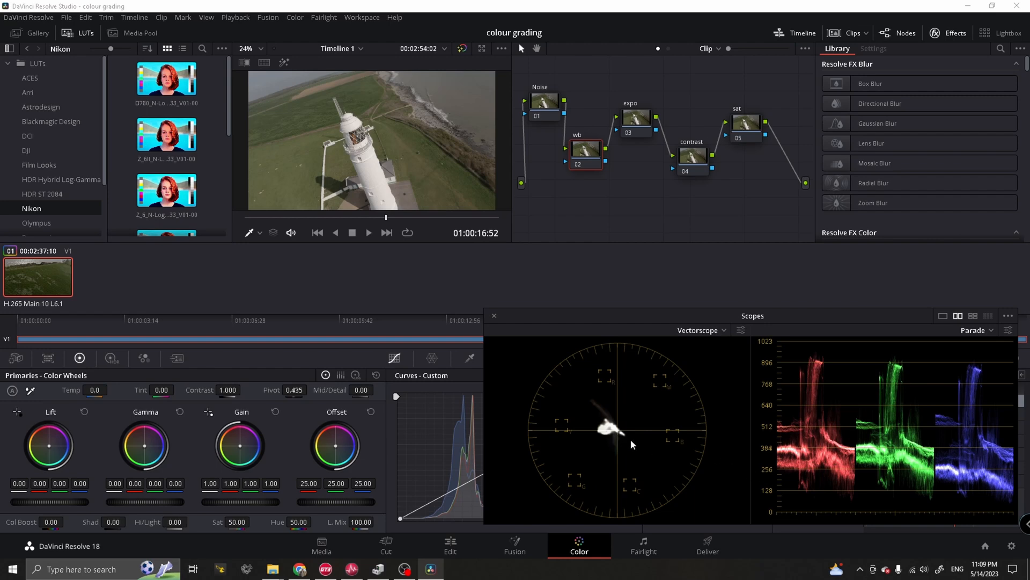
pyautogui.moveTo(404, 160)
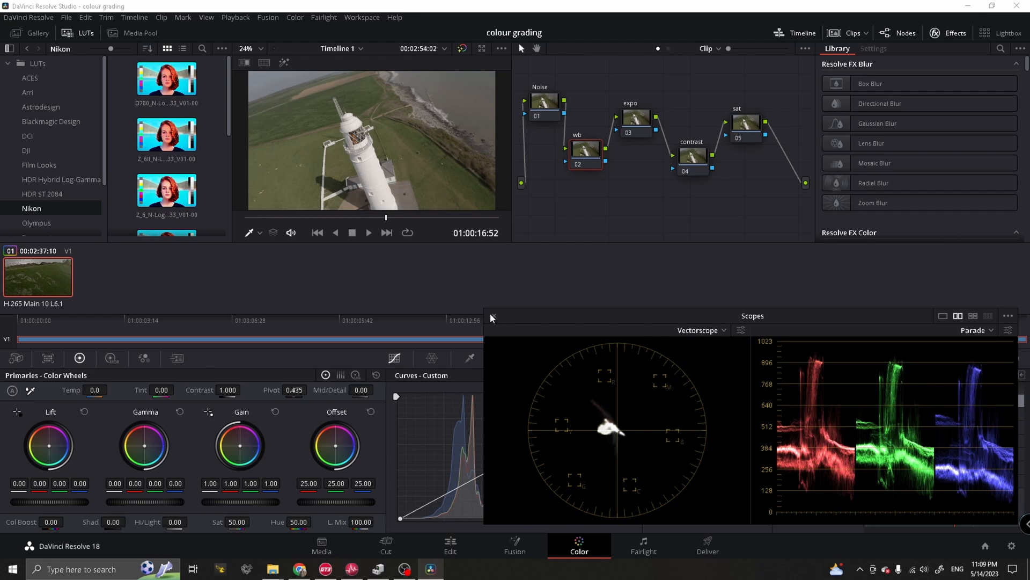
pyautogui.moveTo(598, 140)
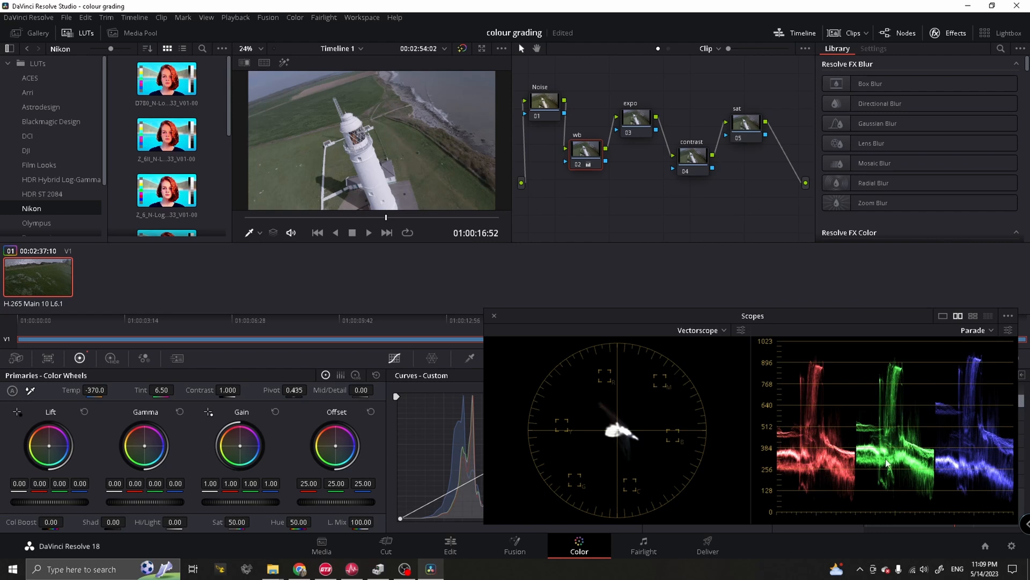
pyautogui.moveTo(987, 390)
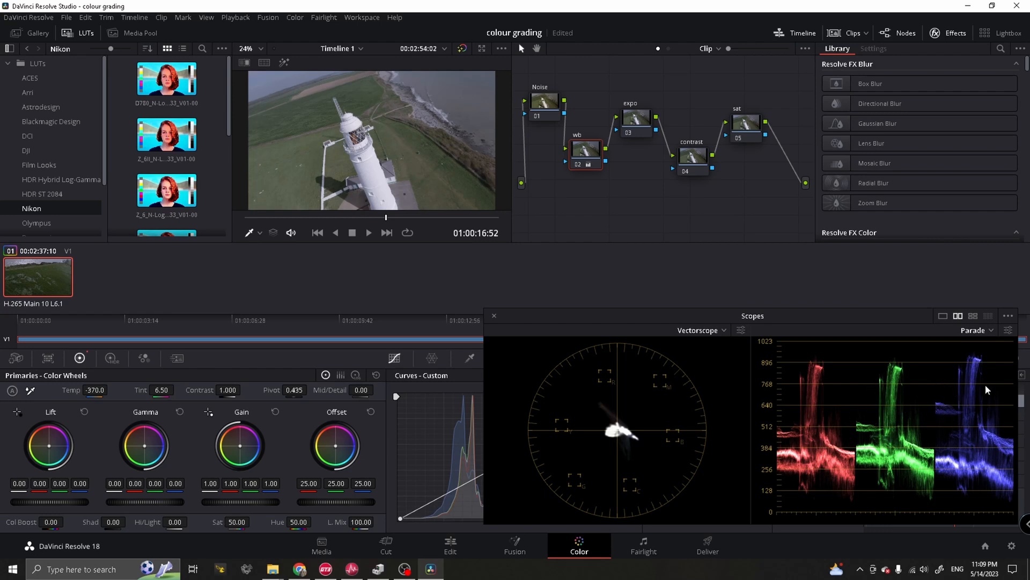
pyautogui.moveTo(981, 371)
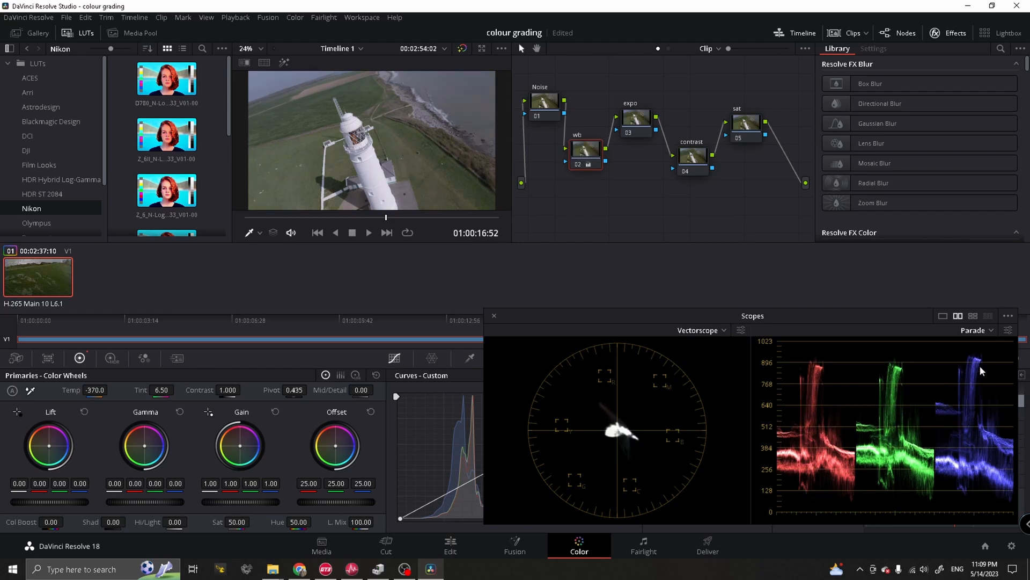
pyautogui.moveTo(978, 375)
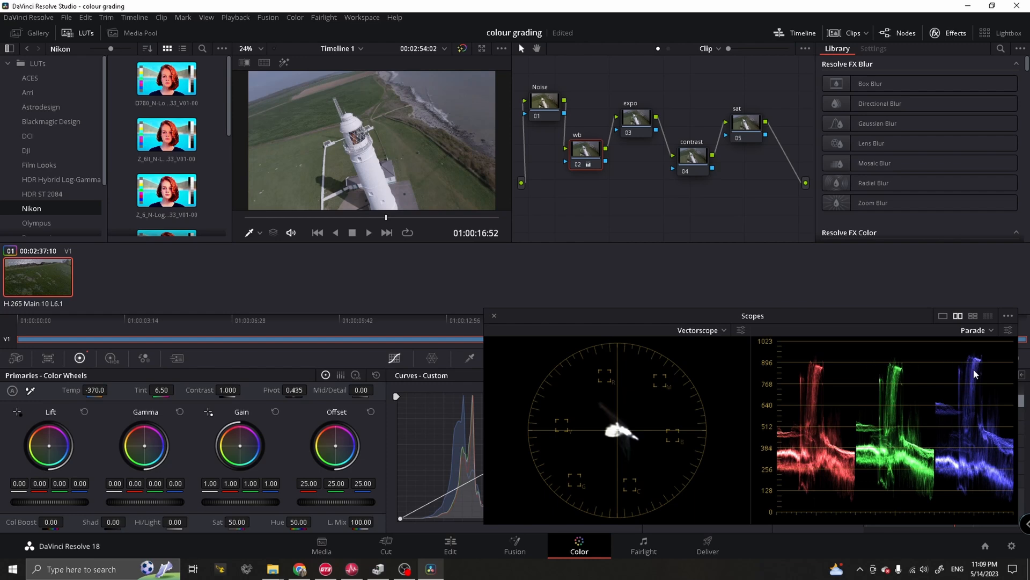
pyautogui.moveTo(976, 366)
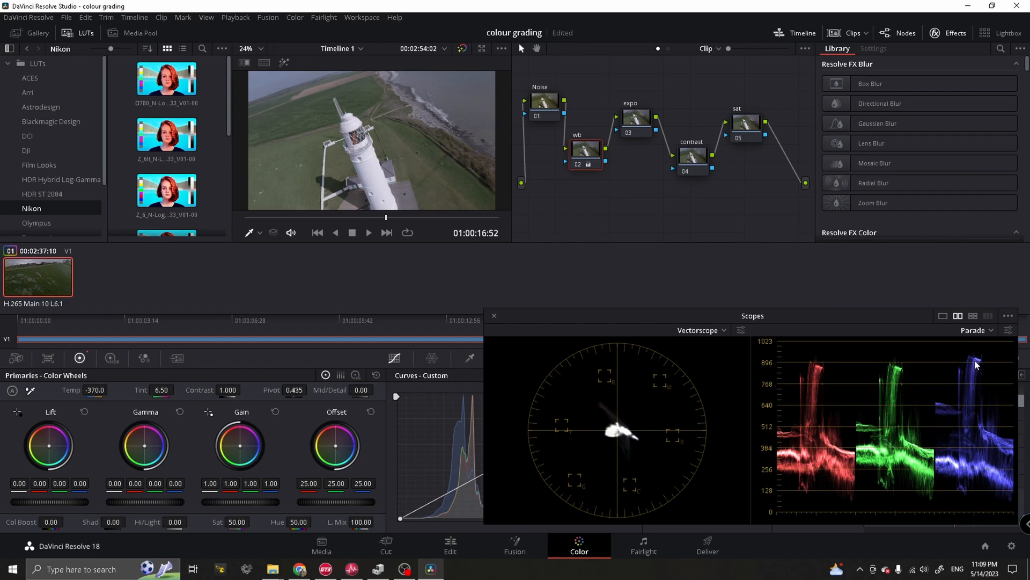
pyautogui.moveTo(855, 372)
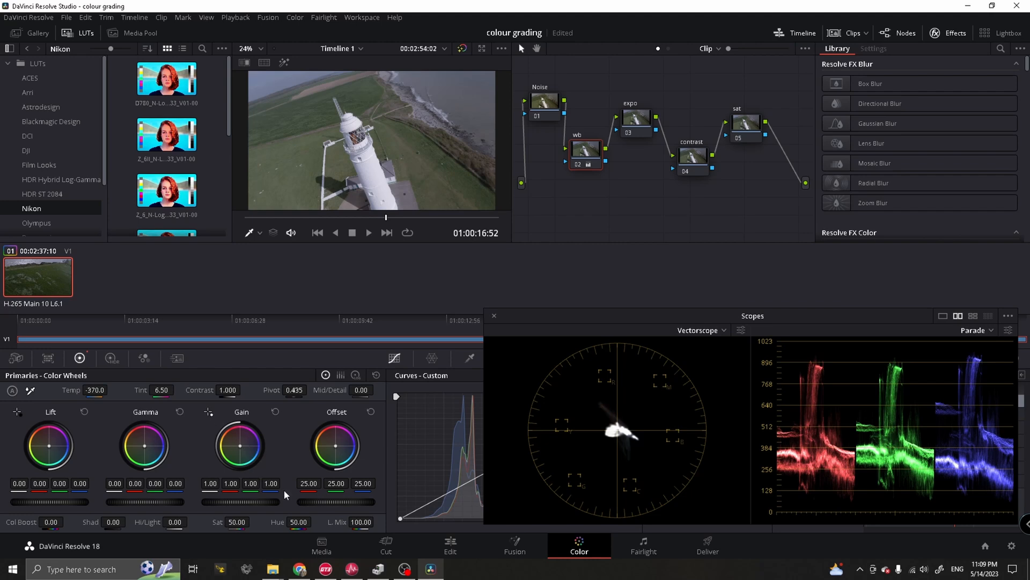
pyautogui.moveTo(285, 495)
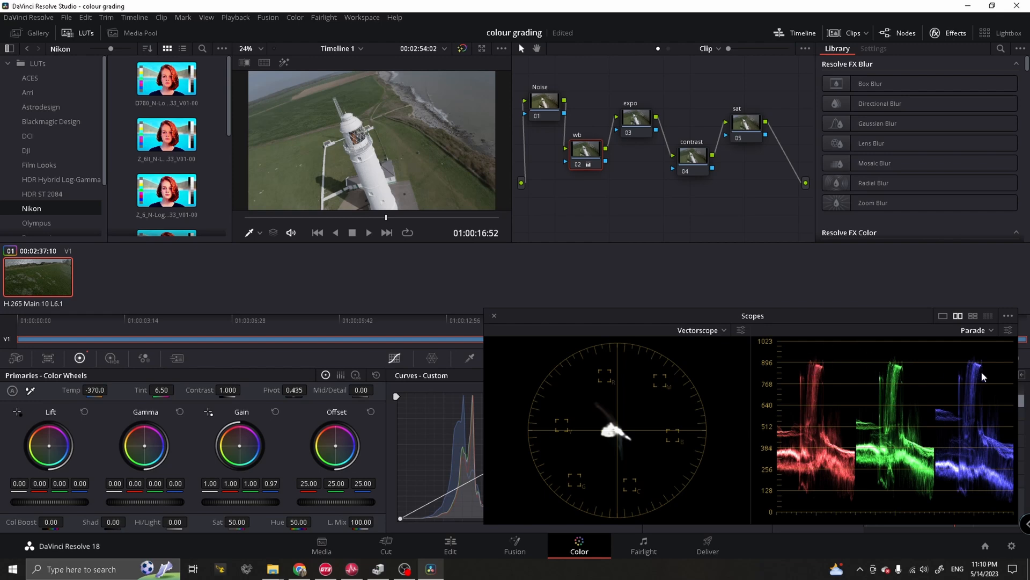
pyautogui.moveTo(864, 361)
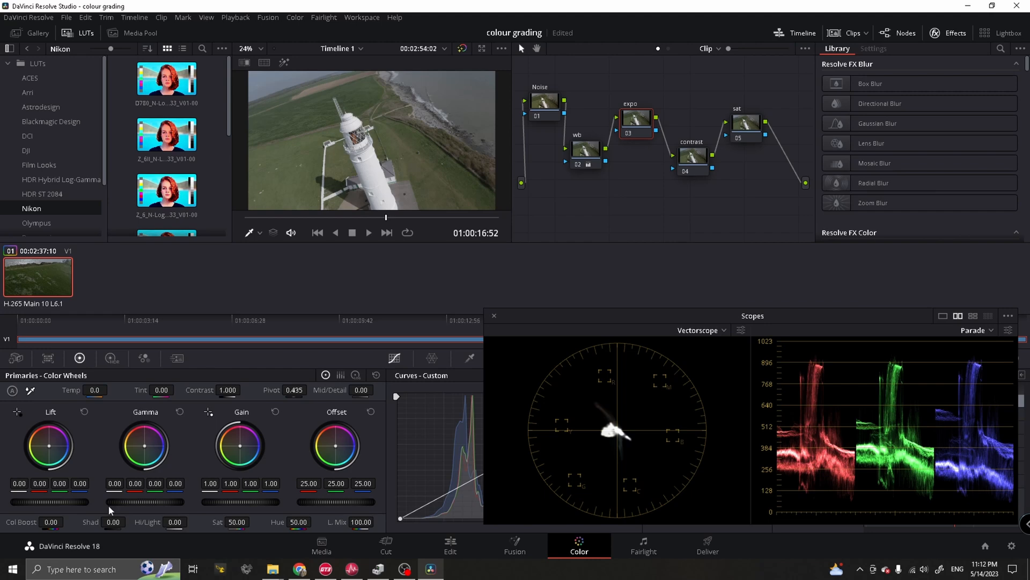
pyautogui.moveTo(64, 501)
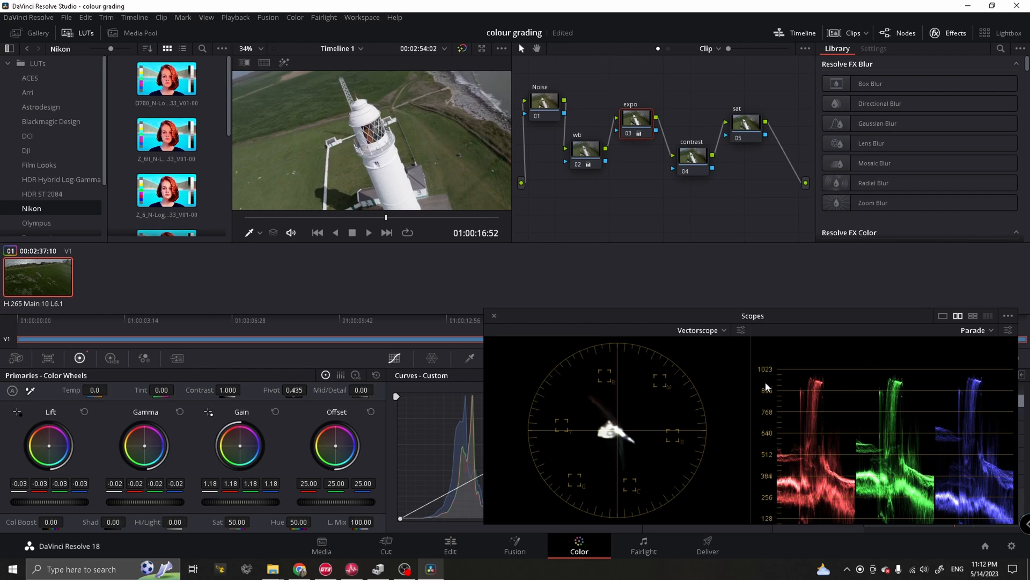
pyautogui.moveTo(501, 485)
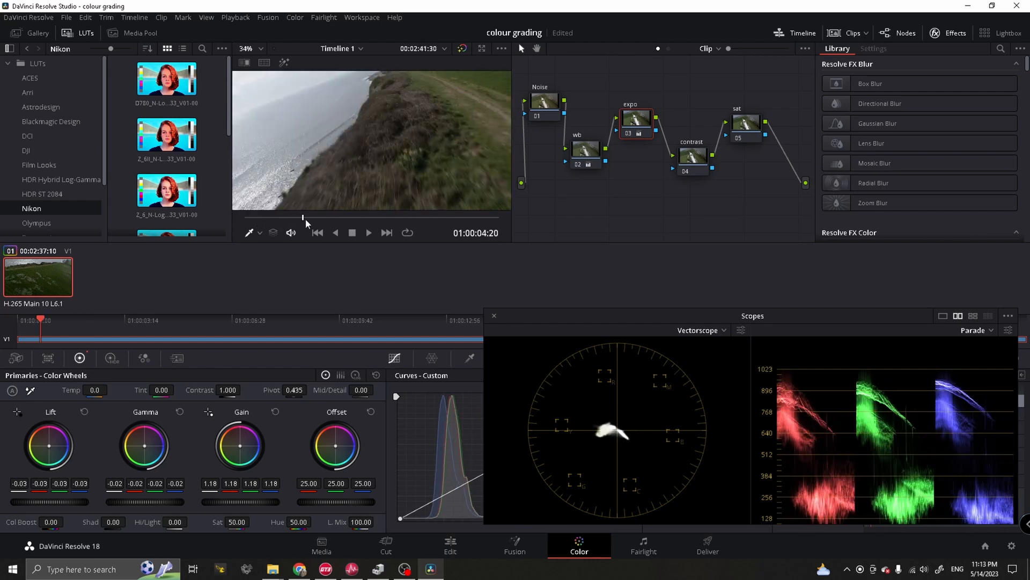
# Step: Jump to two other frames of the drone clip to check the exposure grade
pyautogui.click(368, 233)
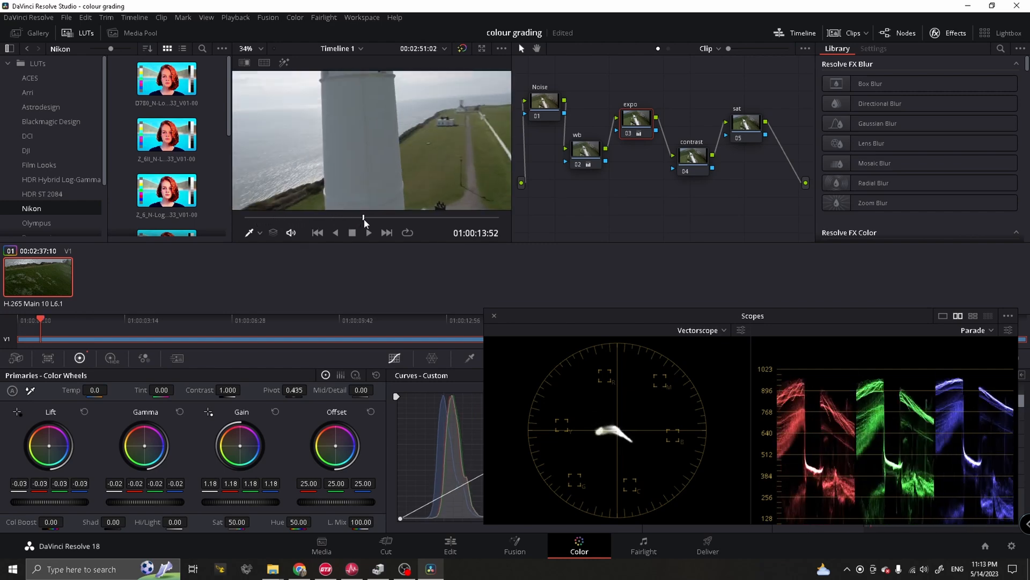
pyautogui.click(433, 217)
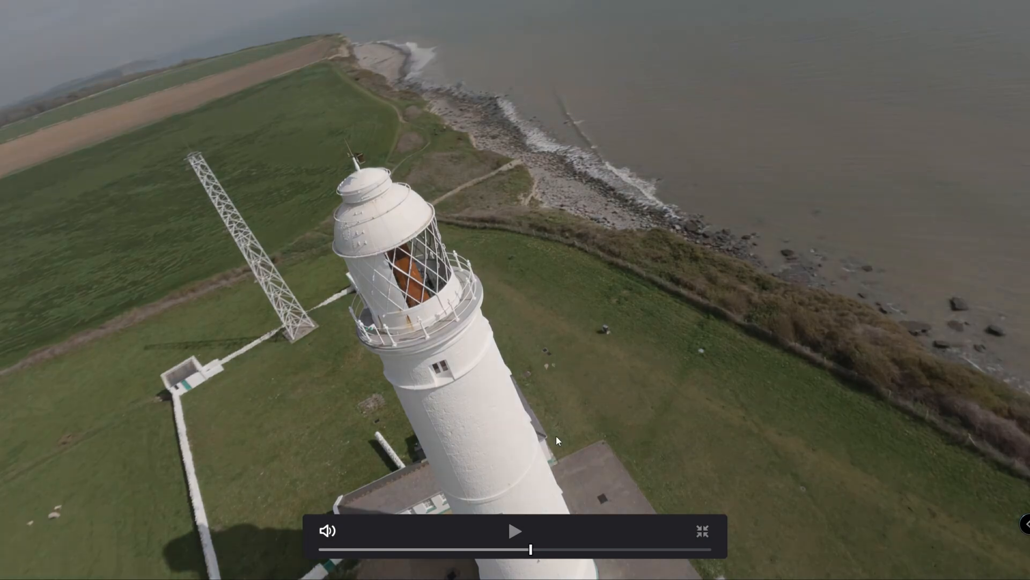
pyautogui.moveTo(248, 153)
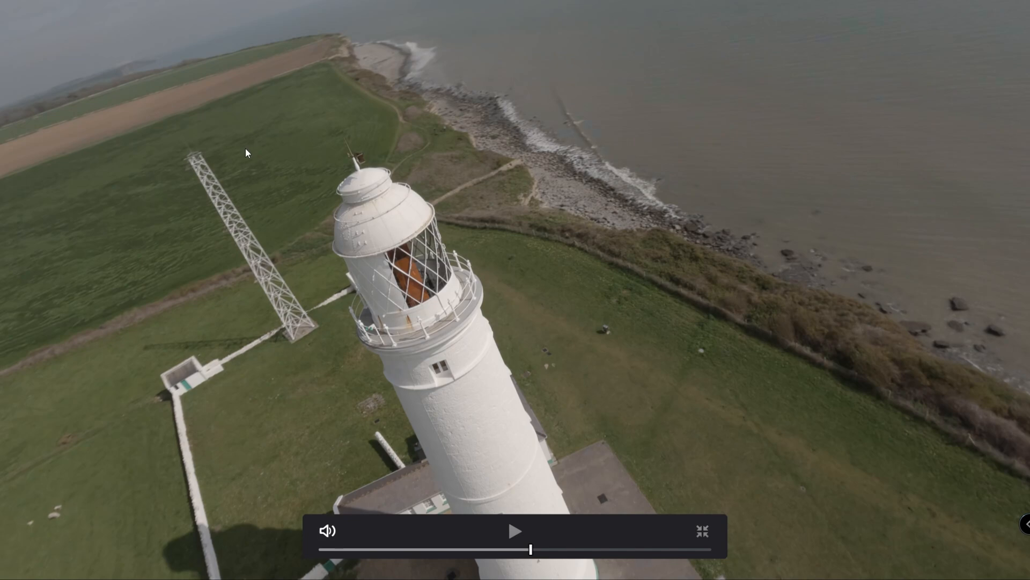
pyautogui.moveTo(608, 171)
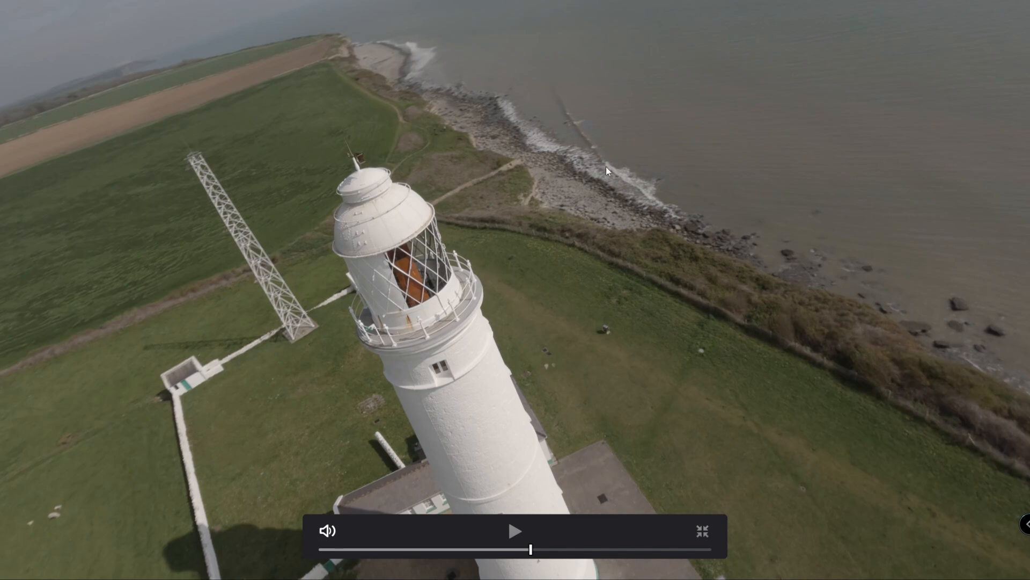
pyautogui.moveTo(475, 258)
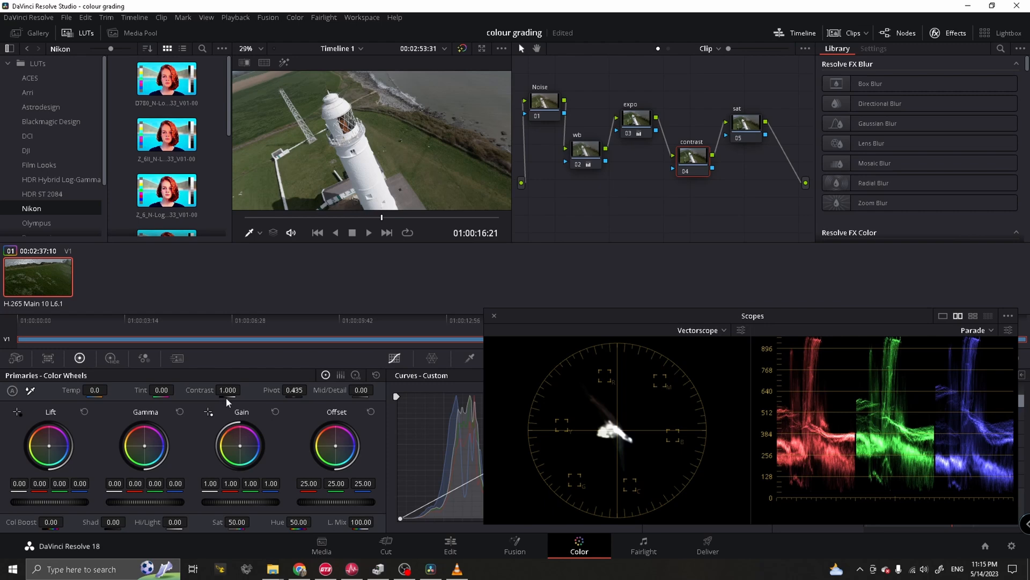
pyautogui.moveTo(261, 418)
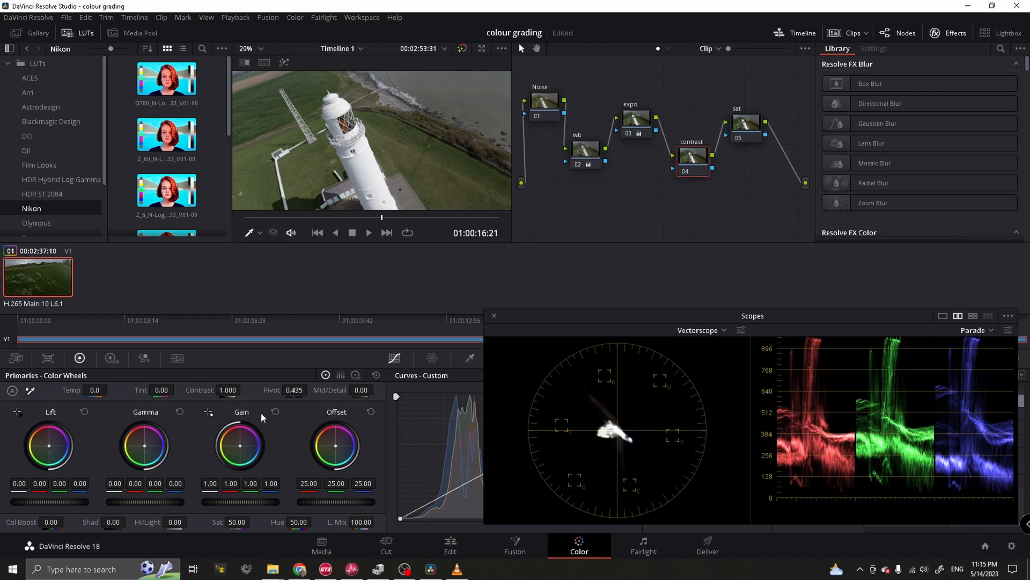
pyautogui.moveTo(219, 390)
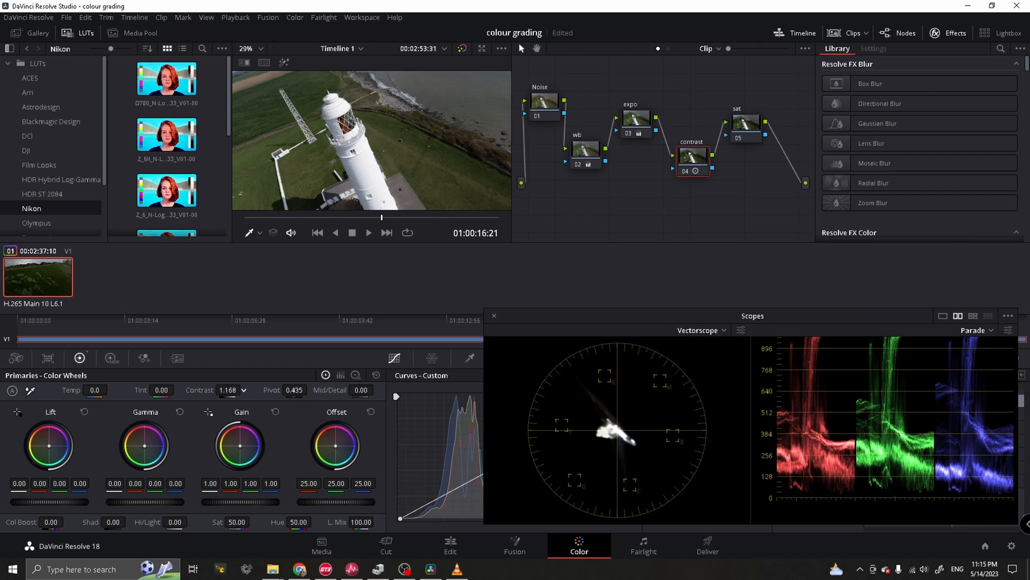
# Step: Raise contrast on node 04 to 1.192
pyautogui.click(227, 390)
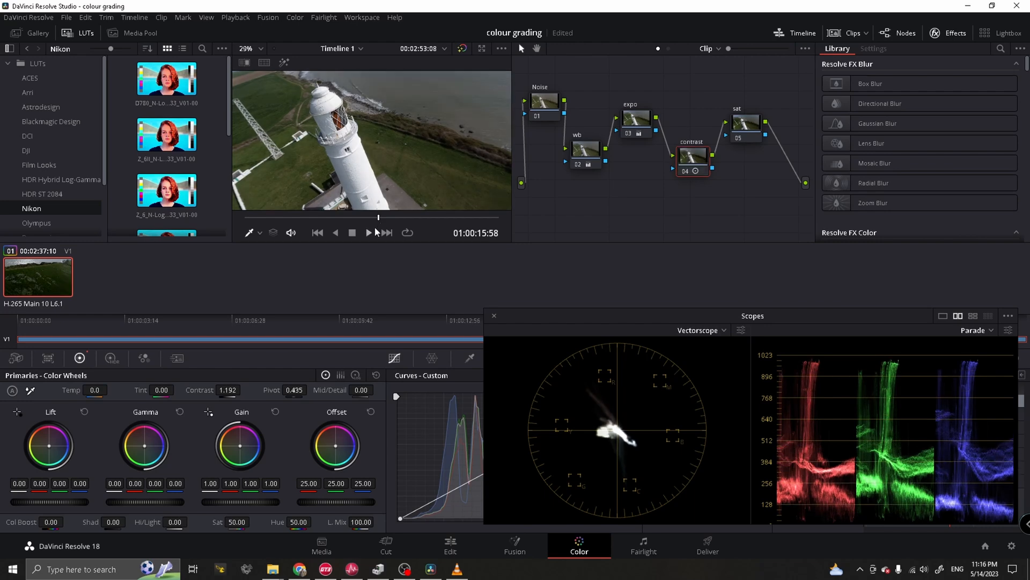
pyautogui.moveTo(512, 214)
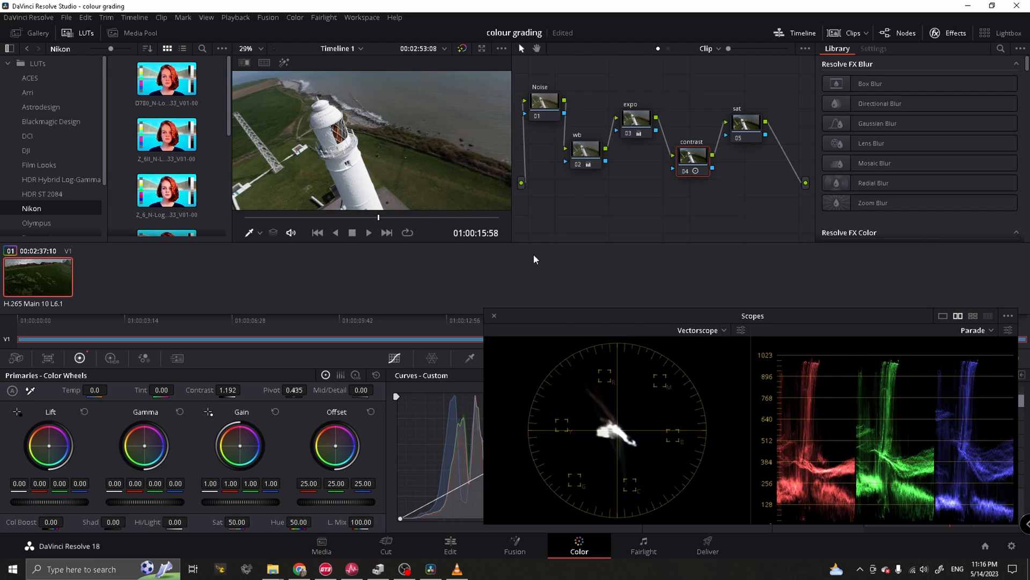
pyautogui.moveTo(562, 221)
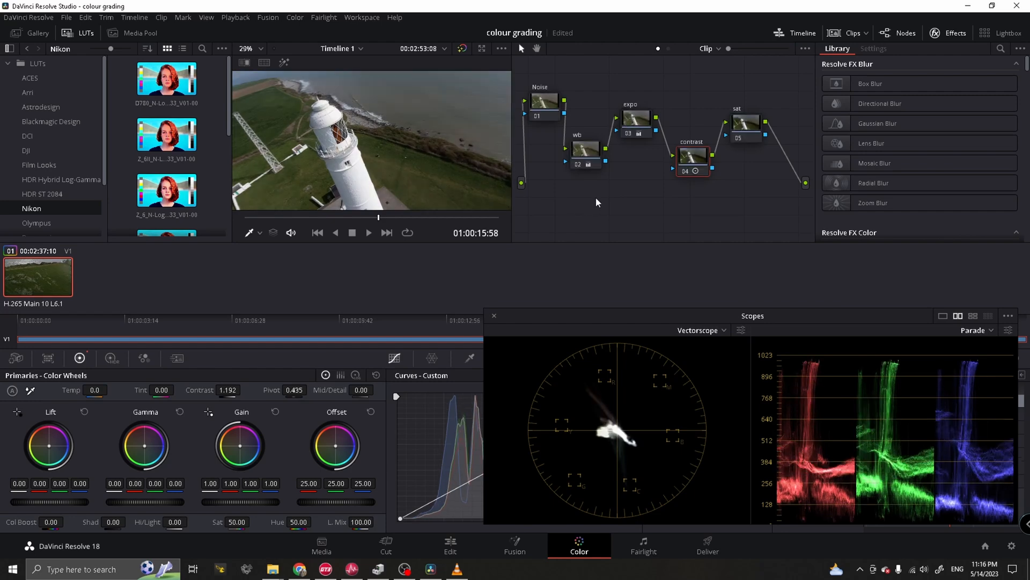
pyautogui.moveTo(593, 262)
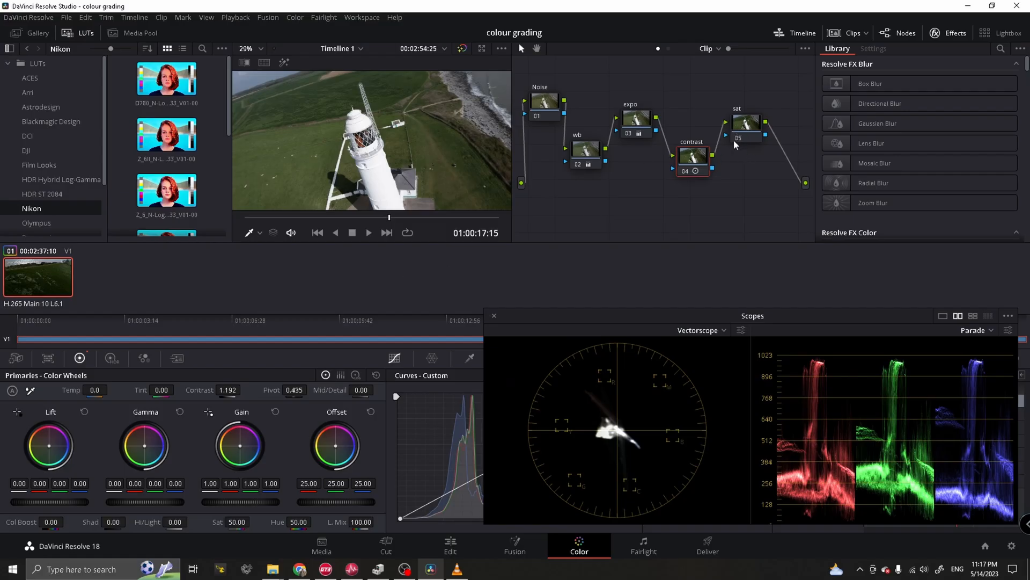
# Step: Select node 05 (sat) to raise its saturation to 60
pyautogui.click(746, 121)
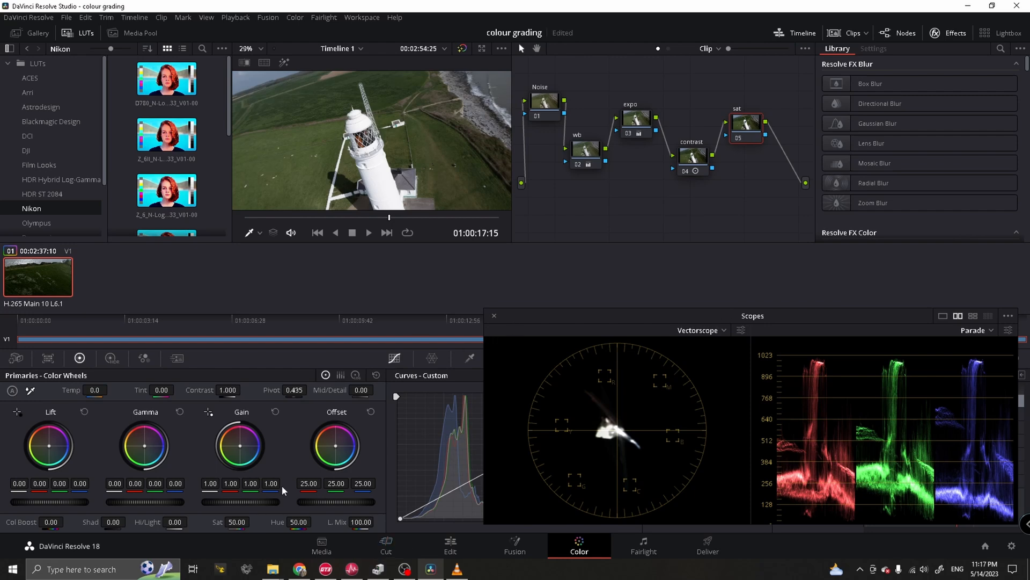
pyautogui.moveTo(237, 522)
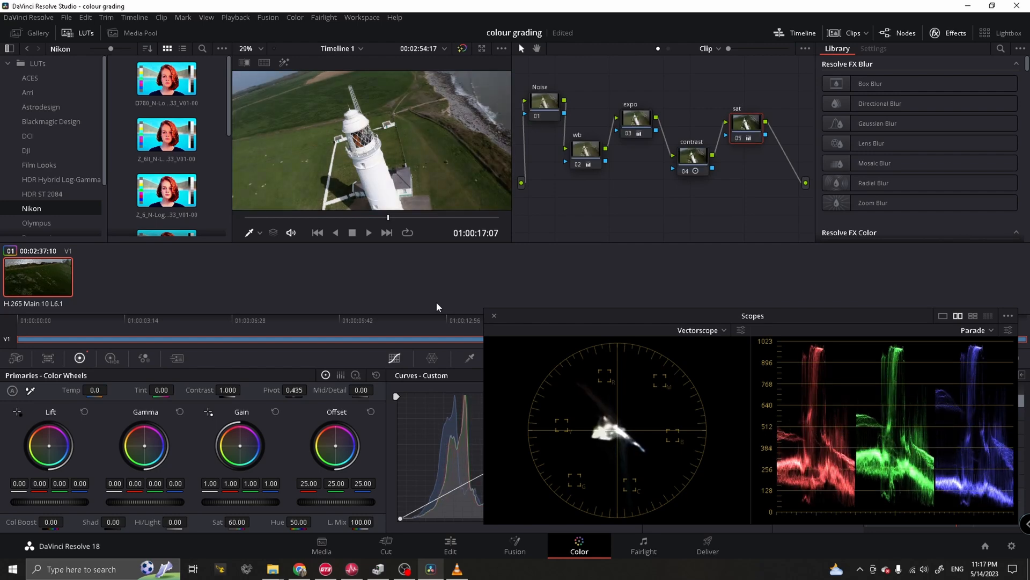
pyautogui.moveTo(466, 308)
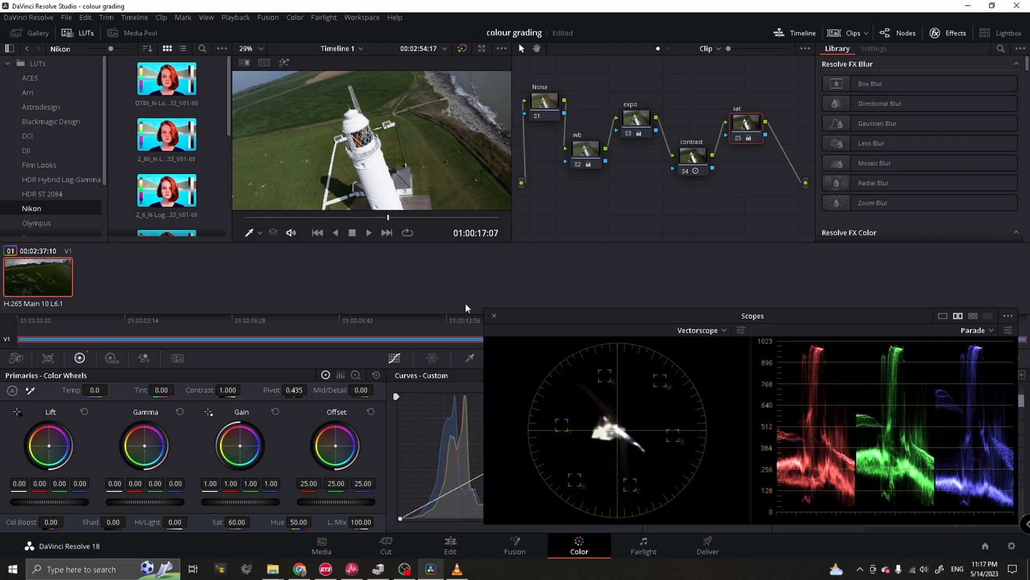
pyautogui.moveTo(614, 157)
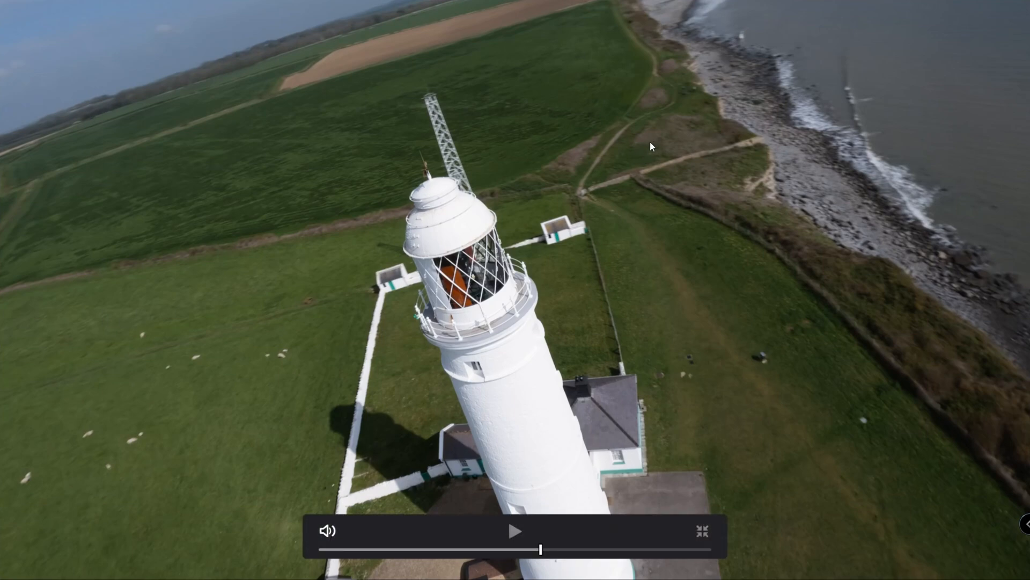
pyautogui.moveTo(657, 146)
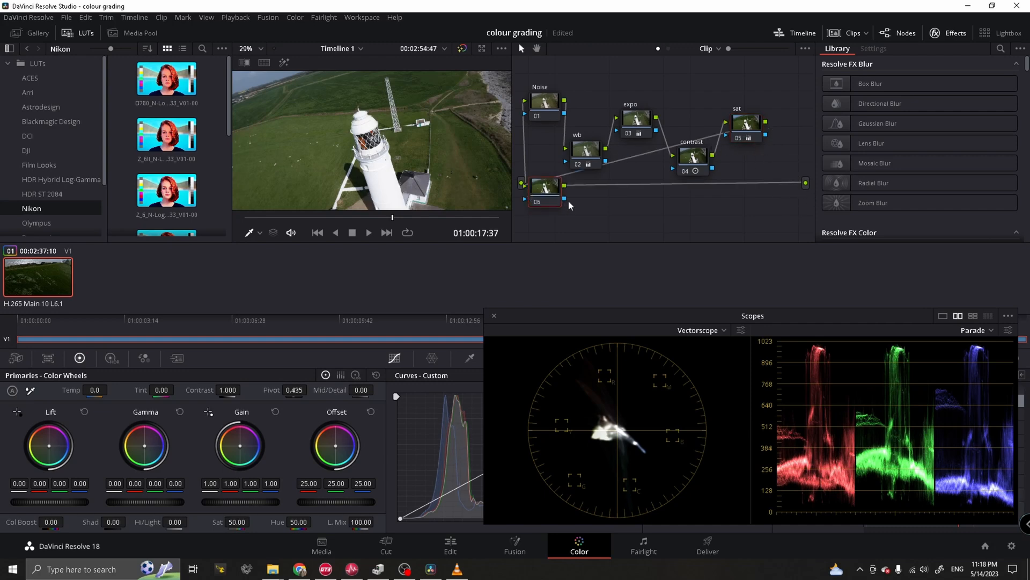
# Step: Label node 06 'Detail' and connect it in series after the sat node
pyautogui.rightClick(749, 176)
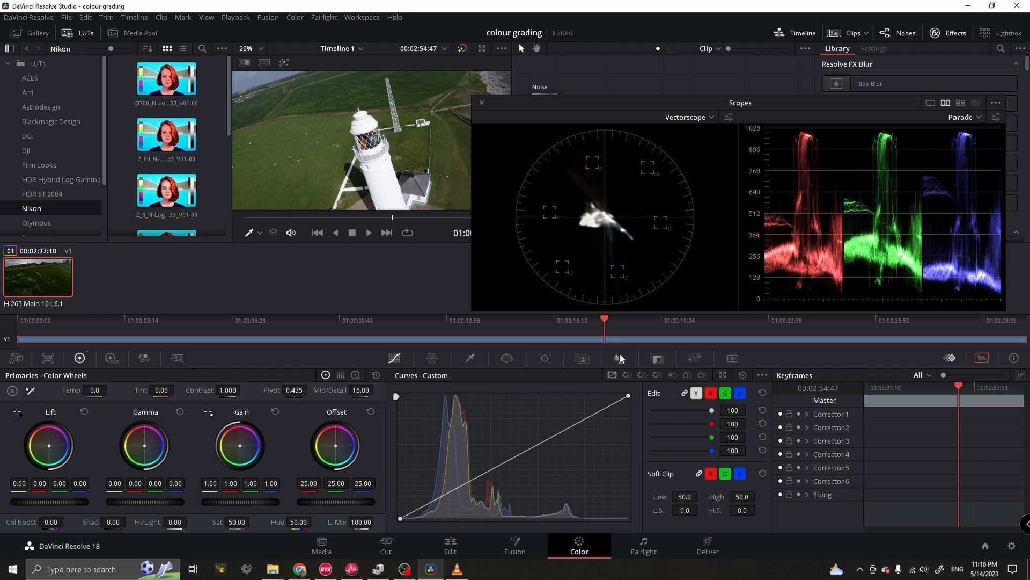
pyautogui.click(619, 358)
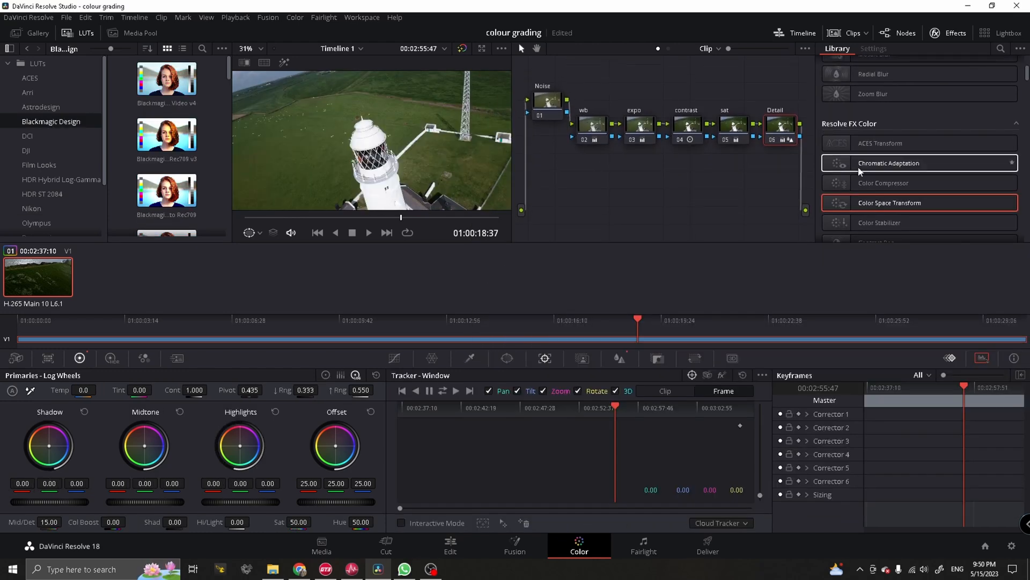
pyautogui.click(549, 102)
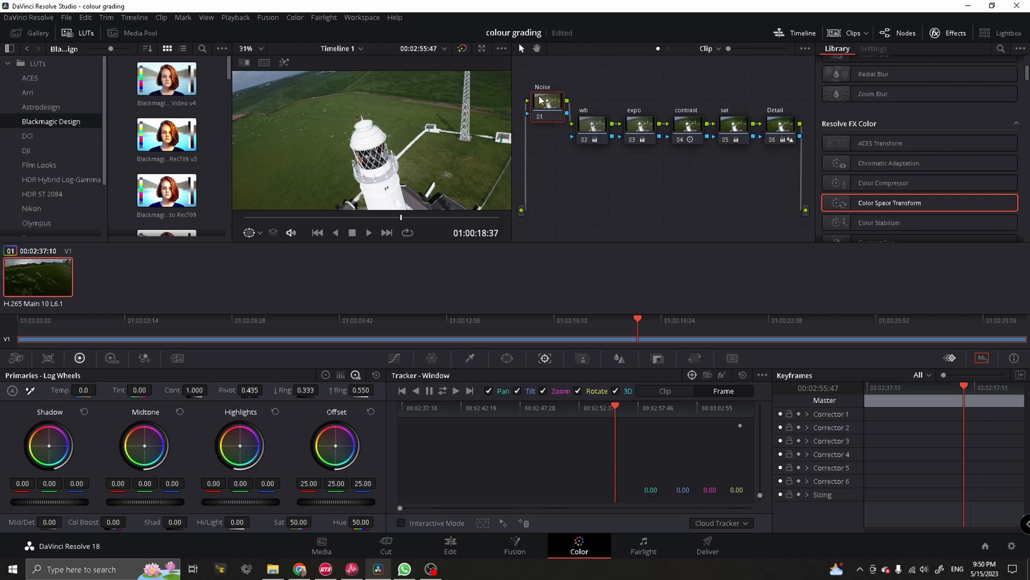
pyautogui.click(591, 121)
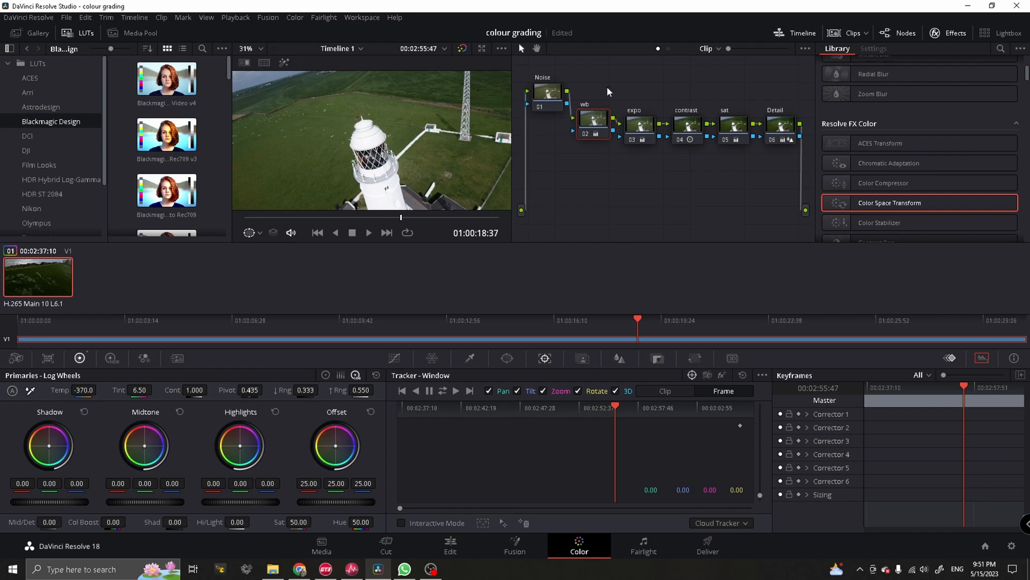
pyautogui.moveTo(552, 208)
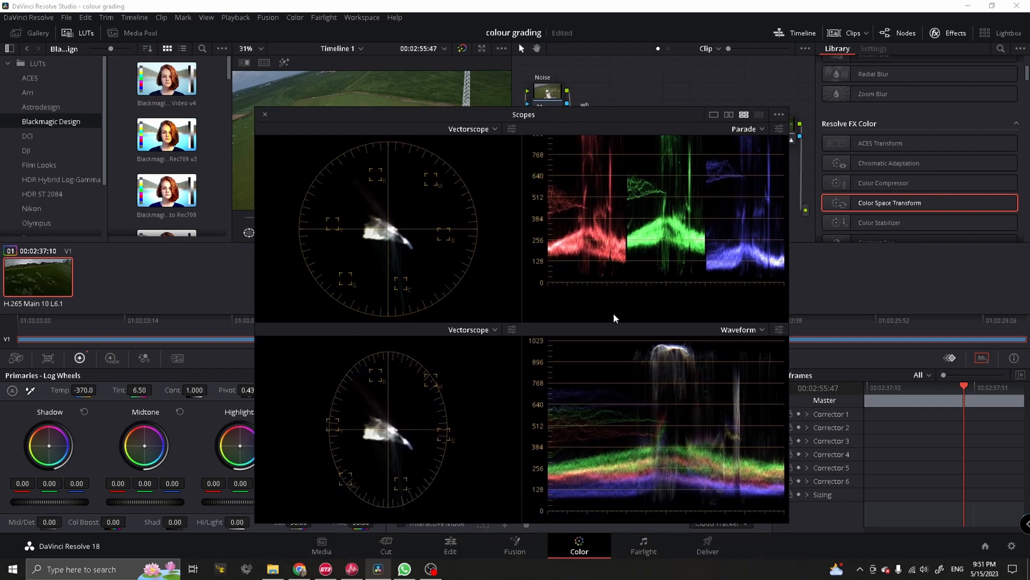
# Step: Switch the lower-left scope to Histogram and close the floating Scopes window
pyautogui.click(472, 329)
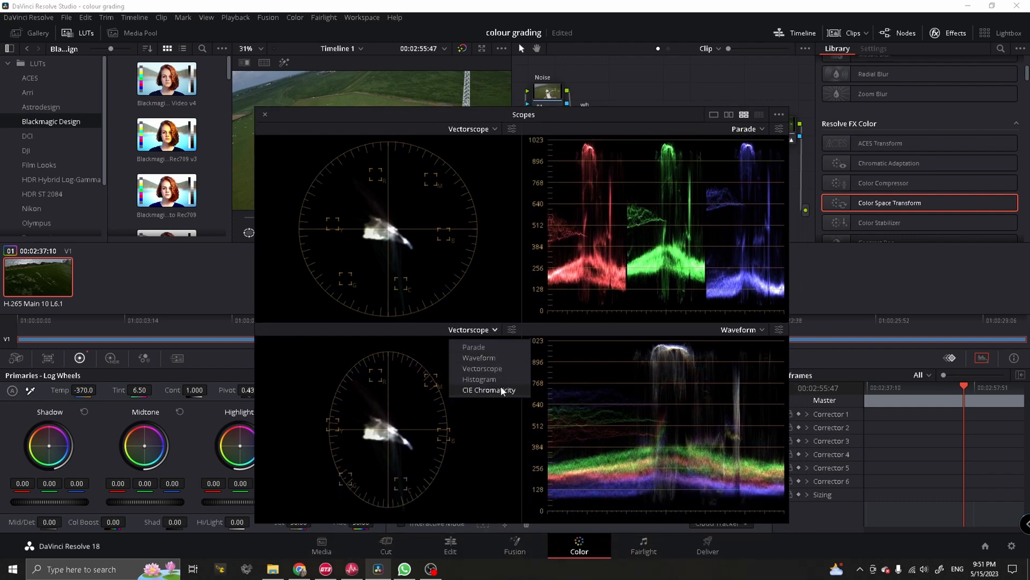
pyautogui.click(479, 379)
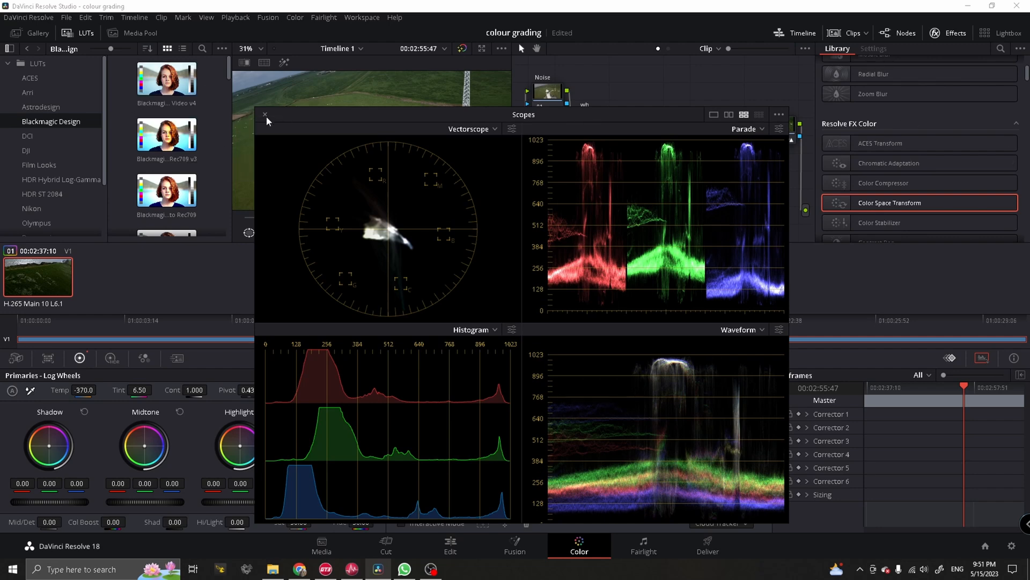
pyautogui.click(265, 114)
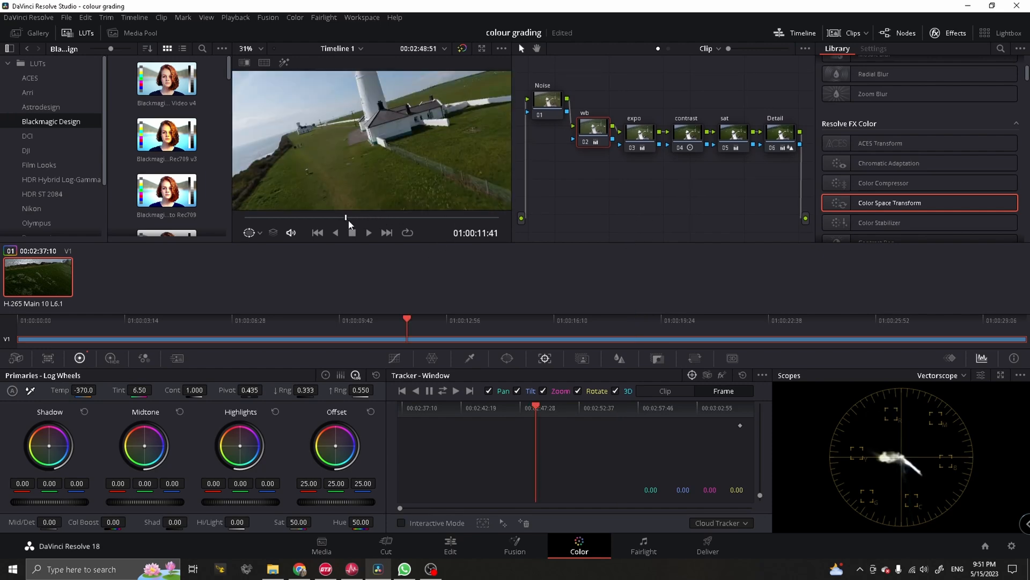
# Step: Add a node labelled Grade after Detail and lower its hue to 56.70
pyautogui.click(368, 233)
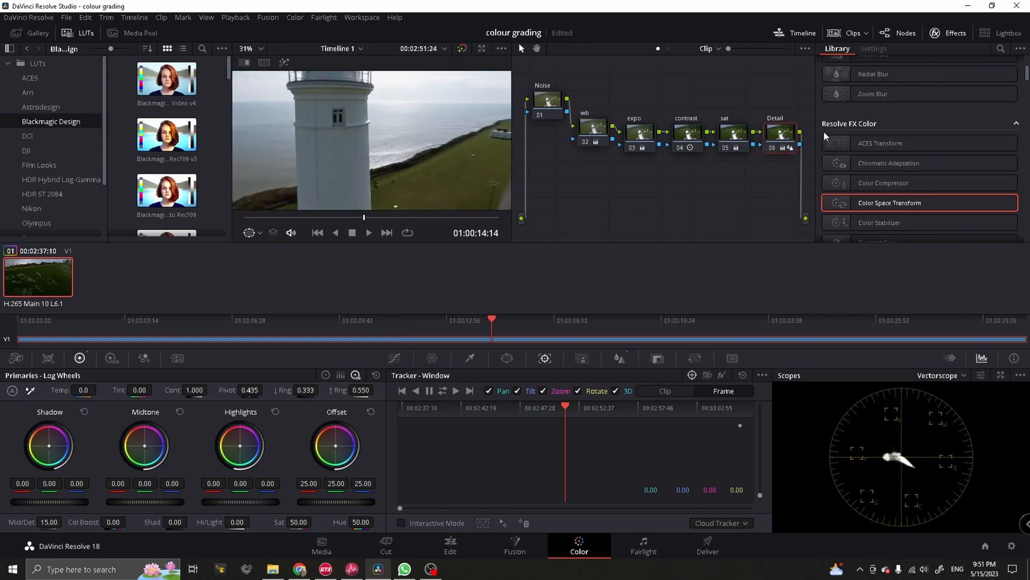
pyautogui.rightClick(571, 200)
pyautogui.write('Grade')
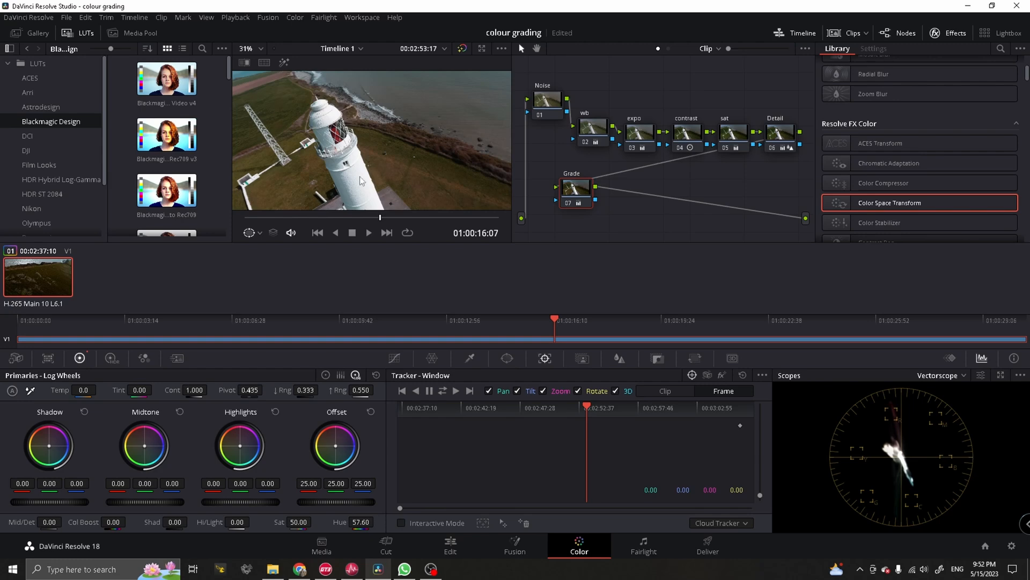
pyautogui.click(371, 521)
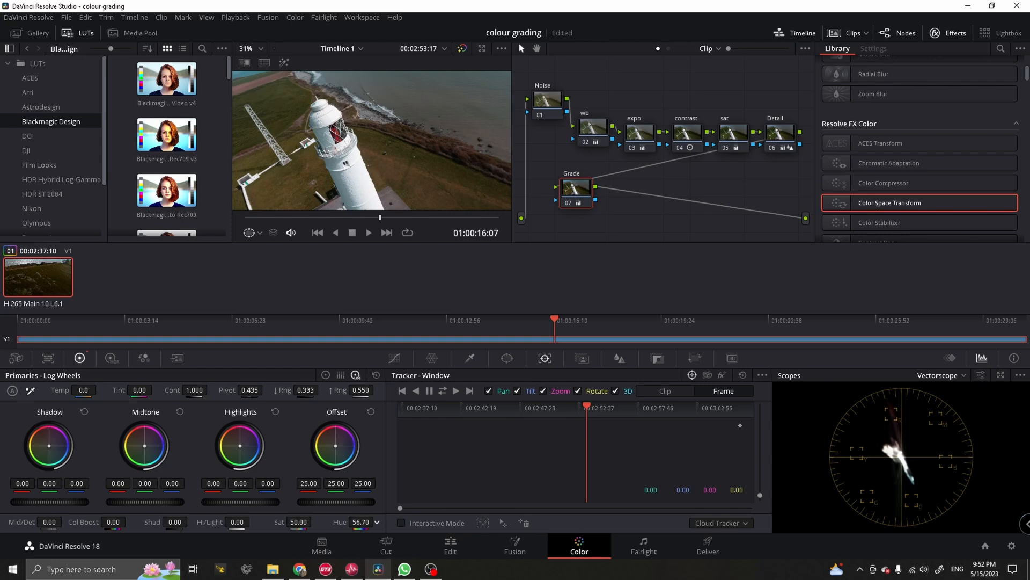
pyautogui.click(377, 523)
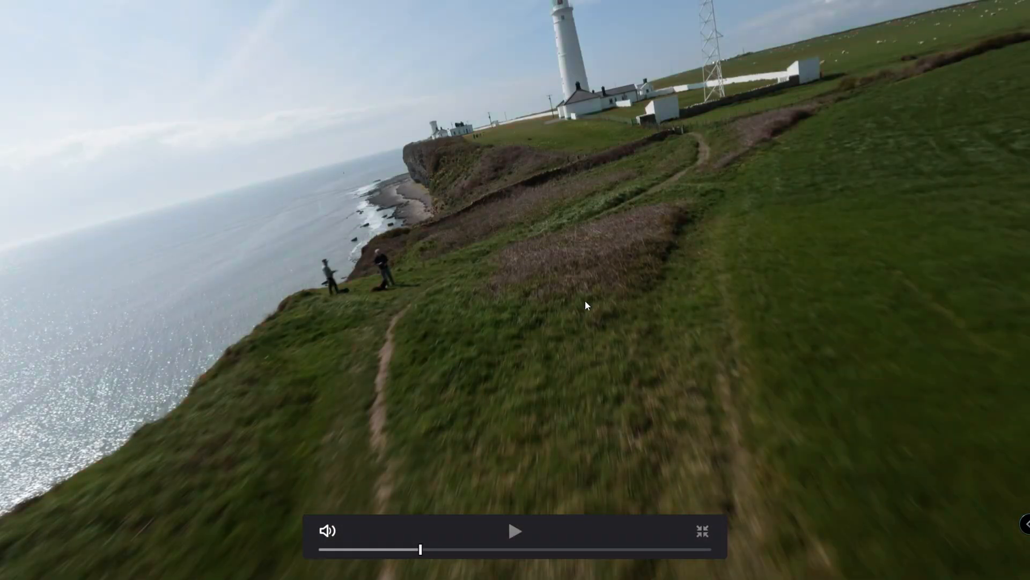
pyautogui.click(515, 530)
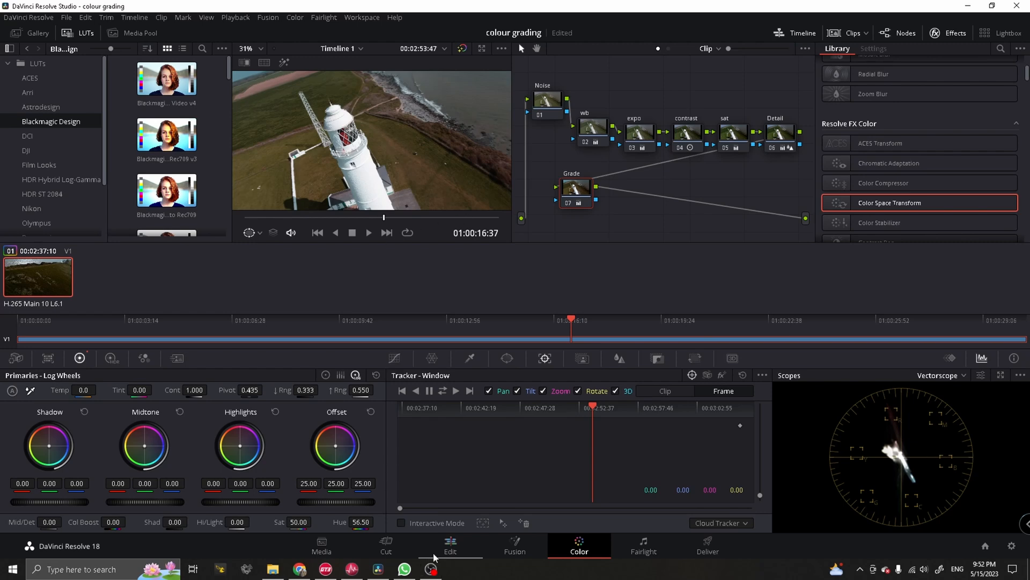
pyautogui.moveTo(450, 140)
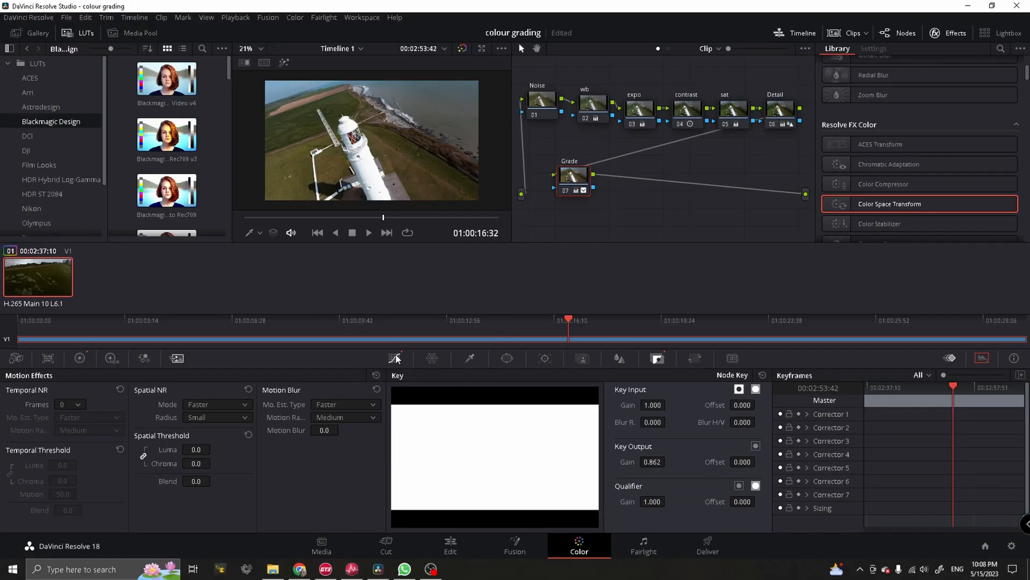
pyautogui.click(394, 358)
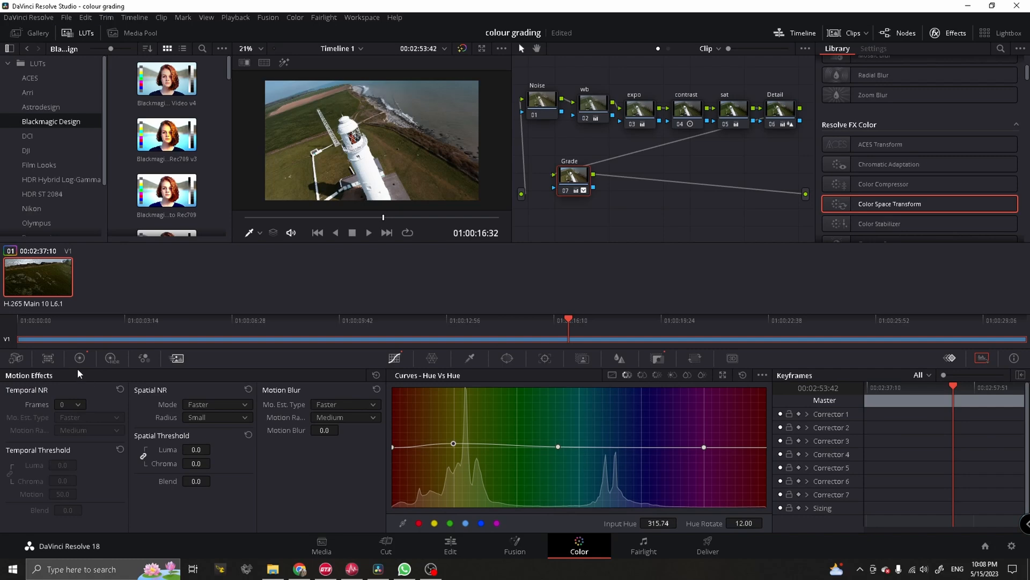
pyautogui.click(79, 358)
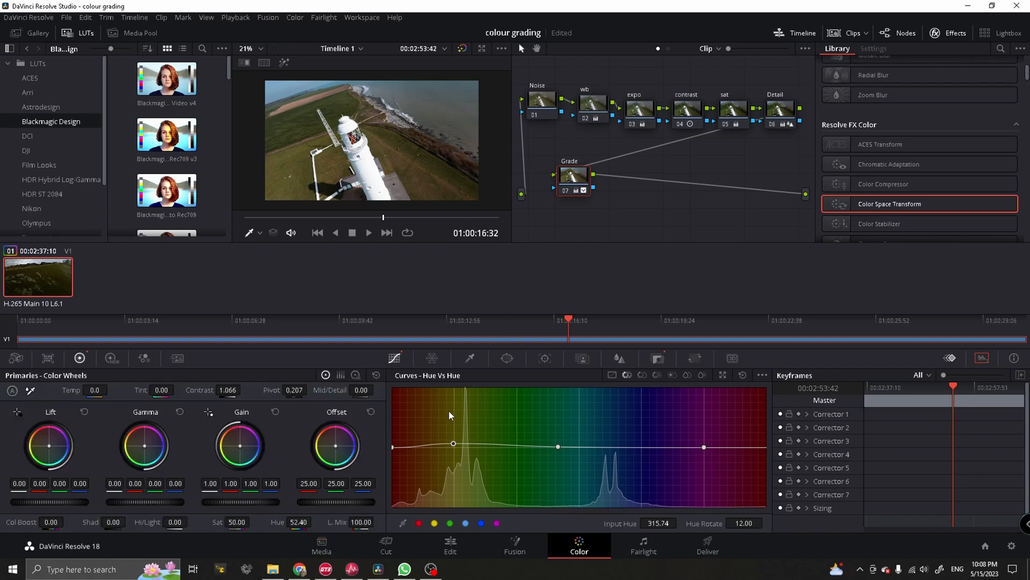
pyautogui.moveTo(600, 388)
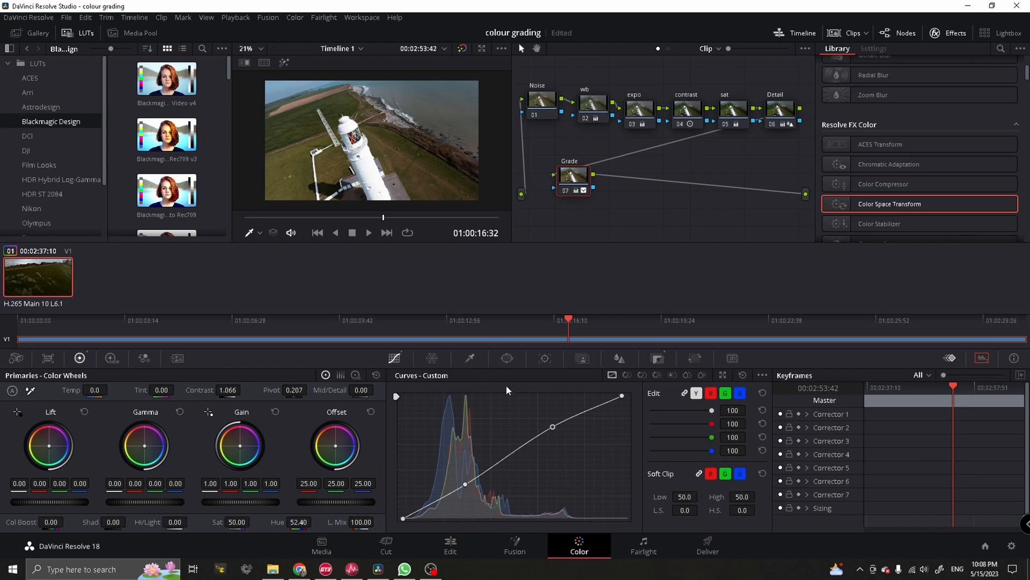
pyautogui.moveTo(454, 408)
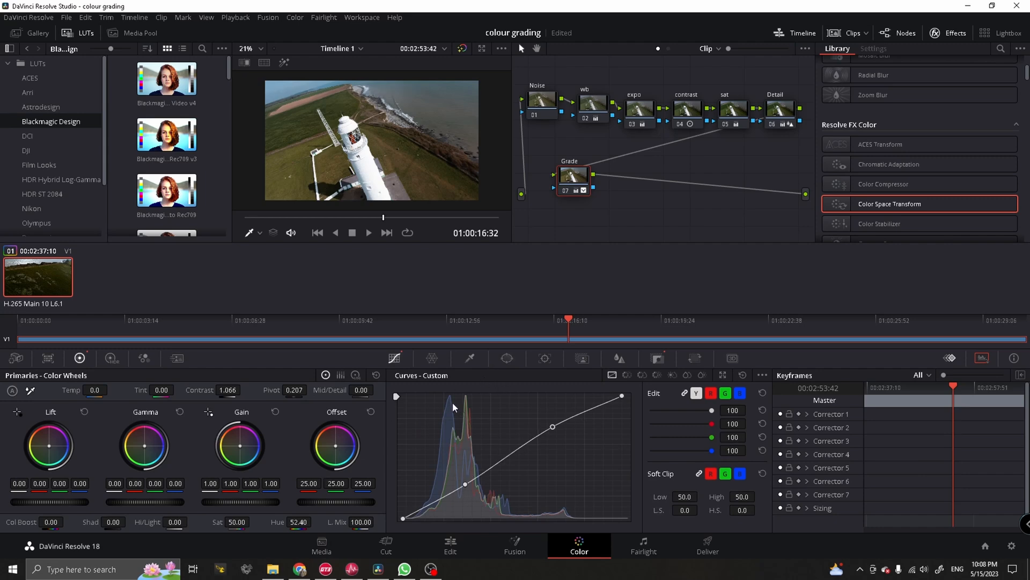
pyautogui.moveTo(646, 132)
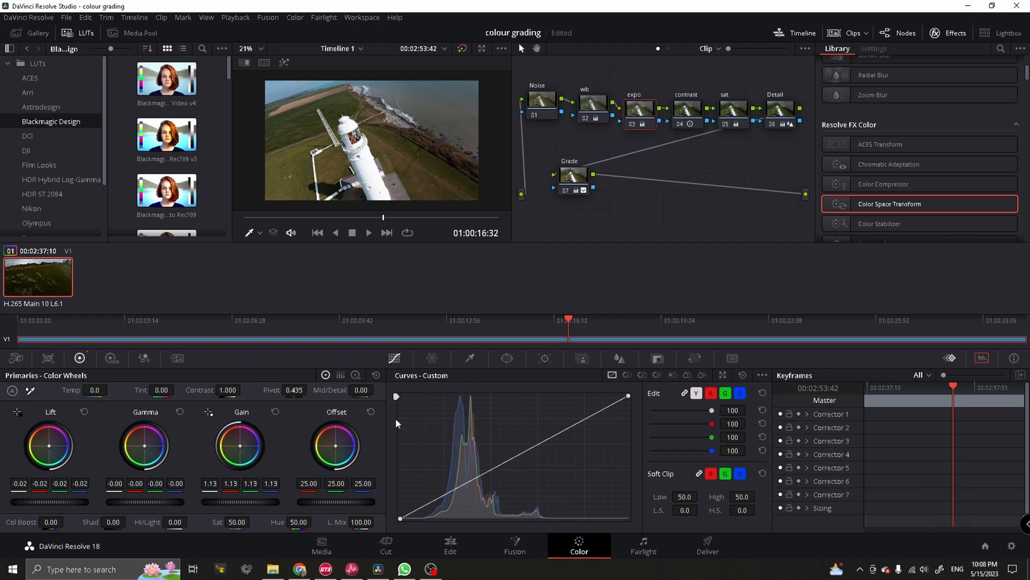
pyautogui.moveTo(641, 213)
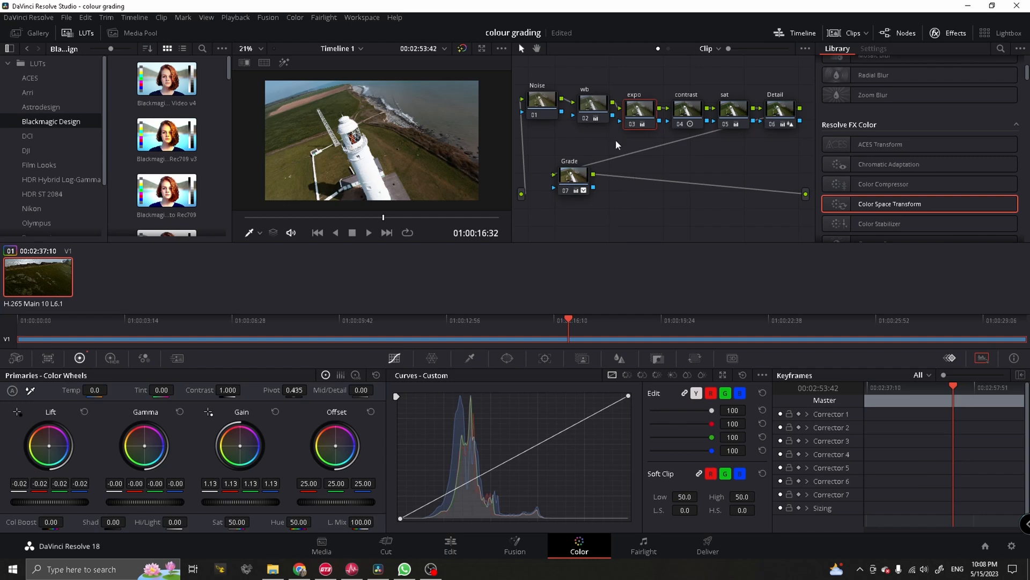
pyautogui.moveTo(532, 156)
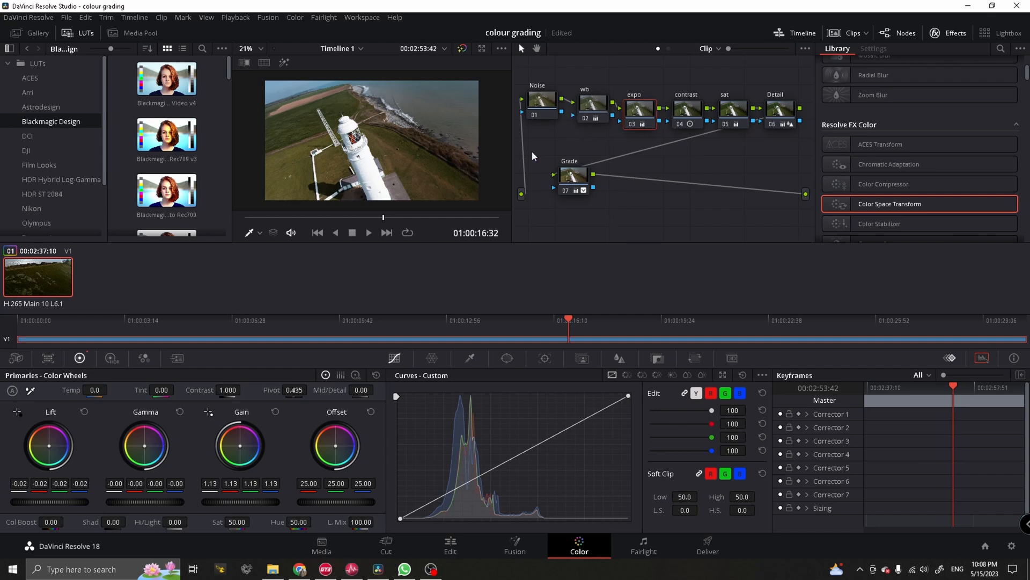
pyautogui.moveTo(519, 102)
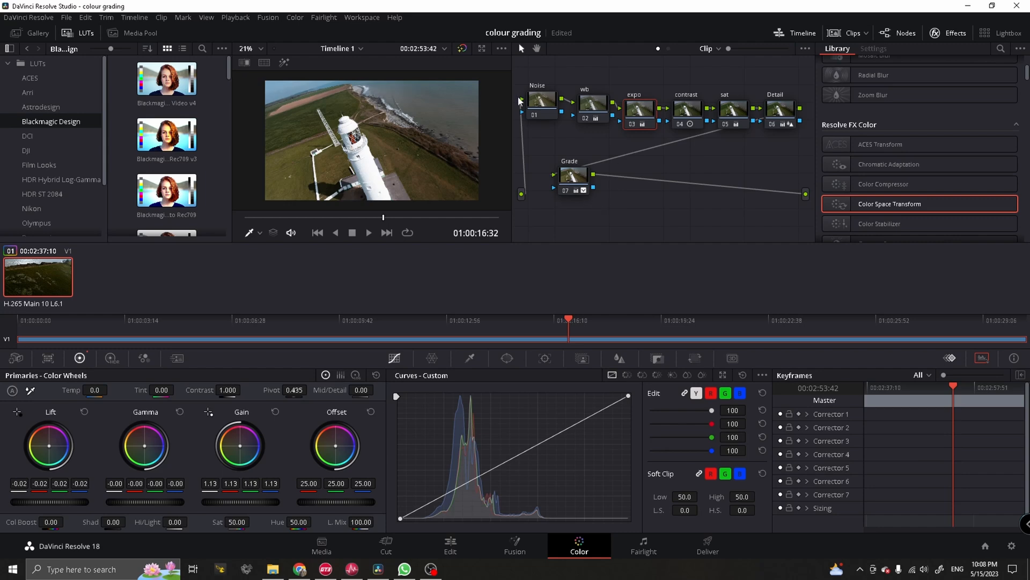
# Step: Select the Noise node, then the wb node (temperature -370, tint 6.50)
pyautogui.click(541, 105)
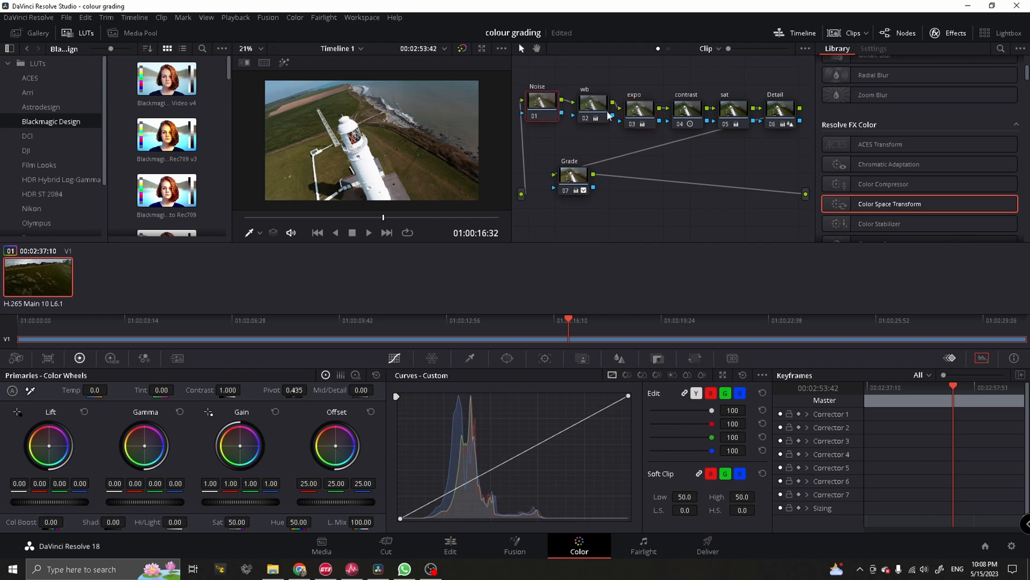
pyautogui.click(590, 102)
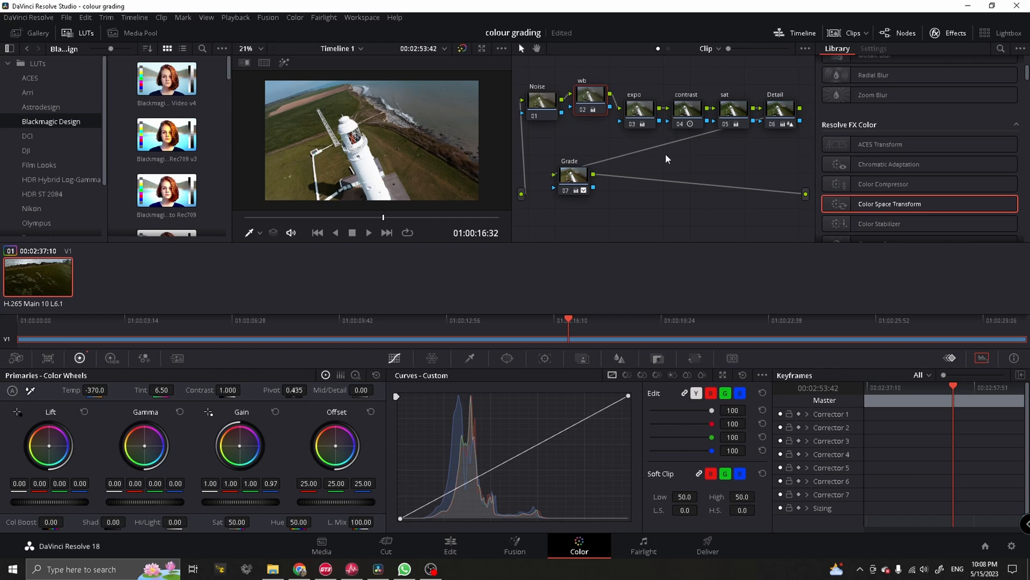
pyautogui.moveTo(606, 154)
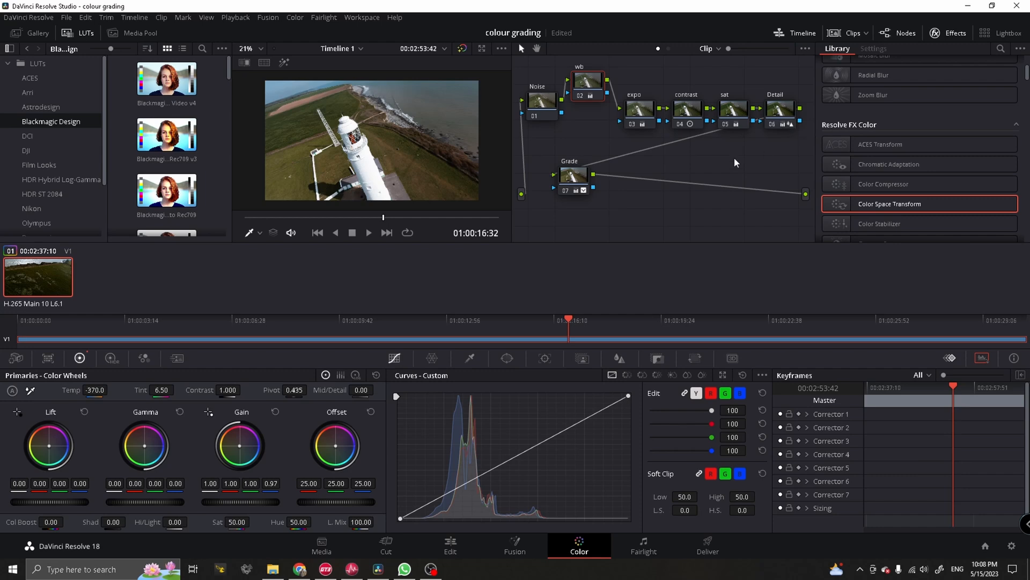
pyautogui.moveTo(636, 154)
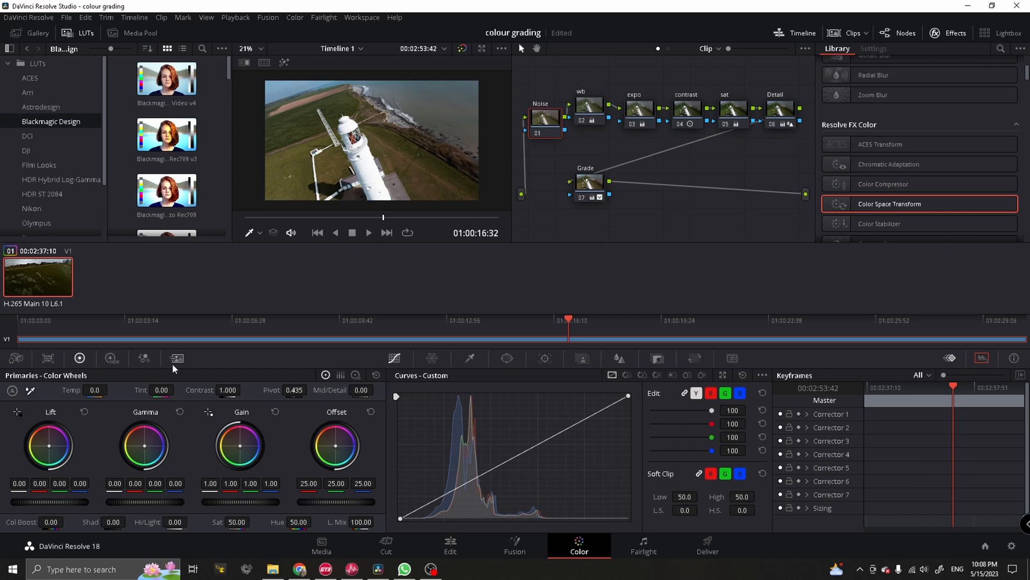
pyautogui.moveTo(175, 358)
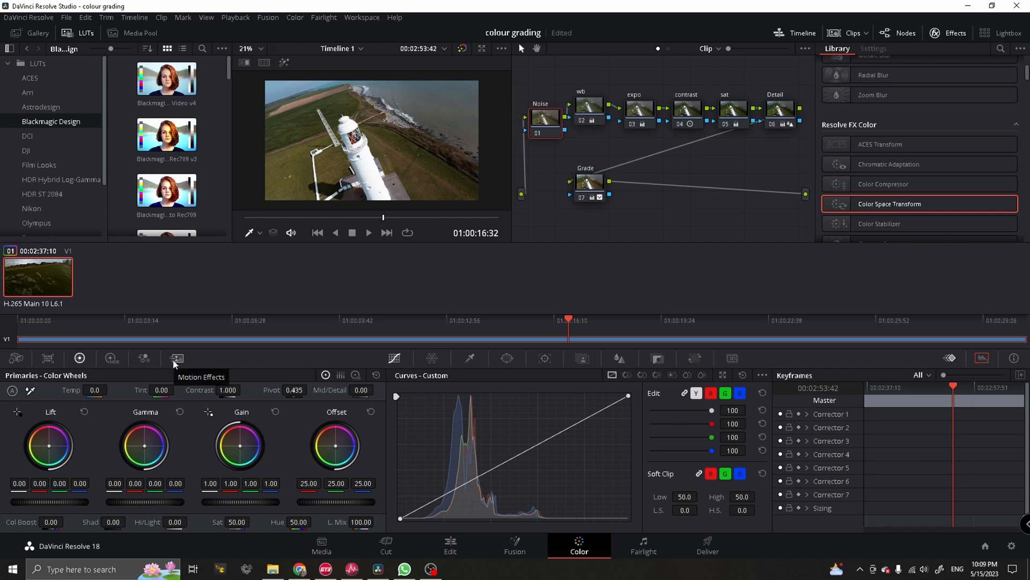
# Step: Show the Noise node's Motion Effects noise-reduction settings and jump to an earlier cliffside frame
pyautogui.click(175, 358)
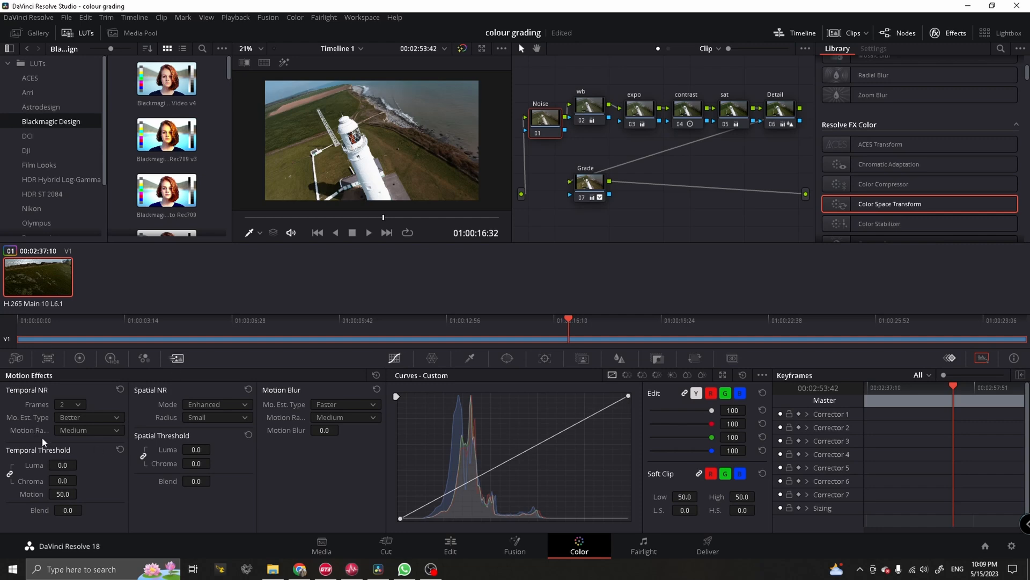
pyautogui.moveTo(129, 390)
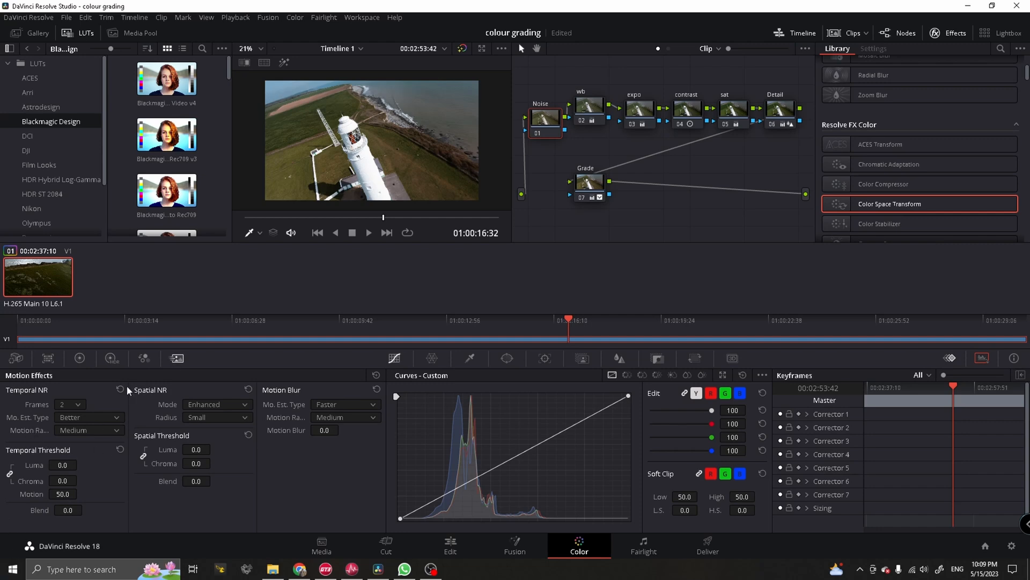
pyautogui.moveTo(108, 492)
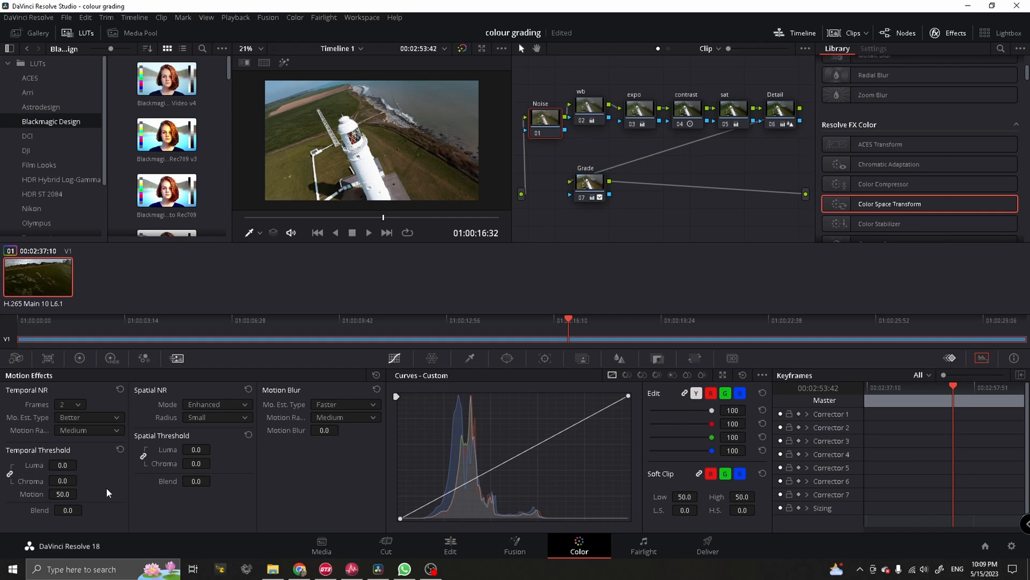
pyautogui.moveTo(92, 447)
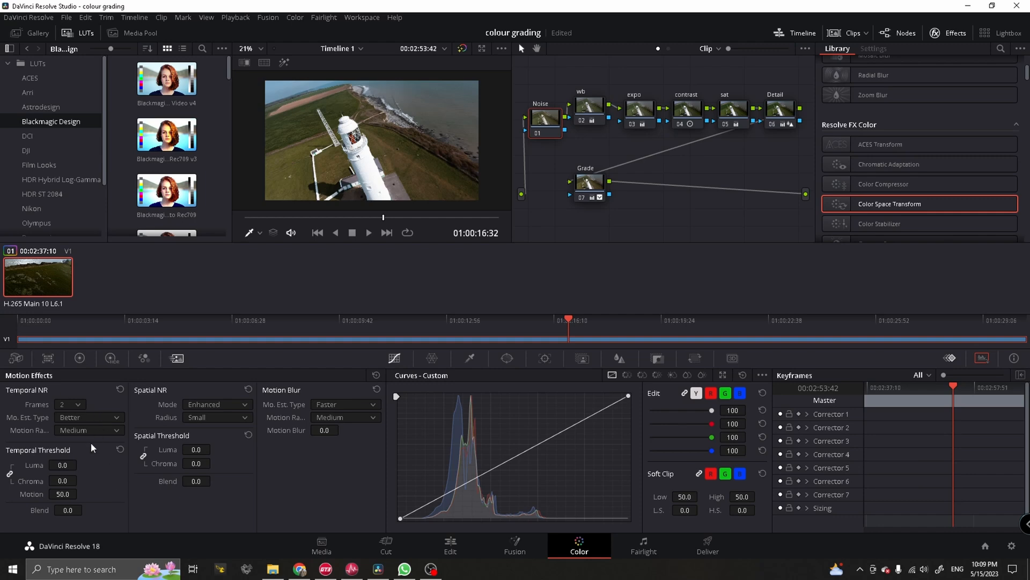
pyautogui.moveTo(229, 397)
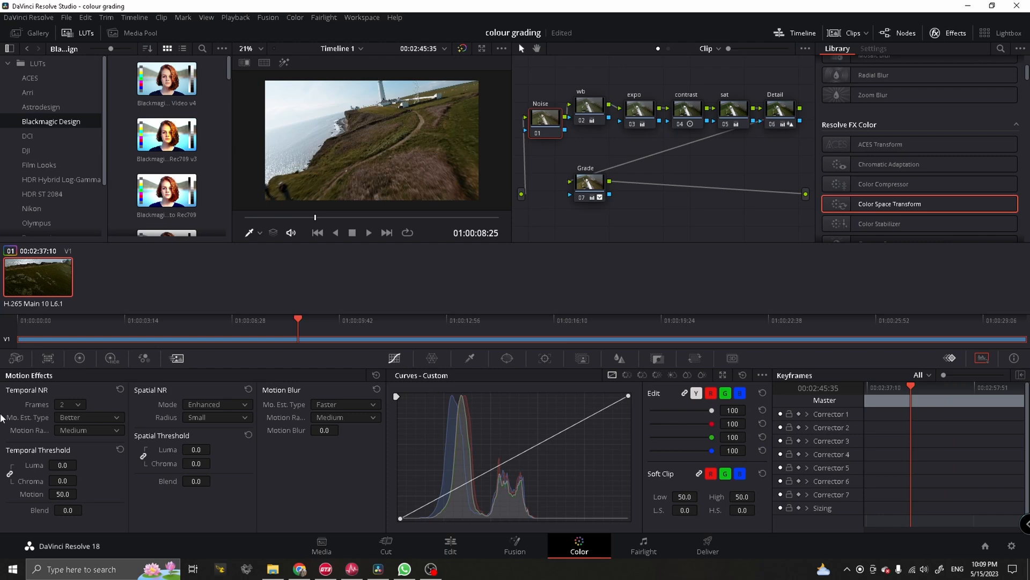
pyautogui.moveTo(340, 220)
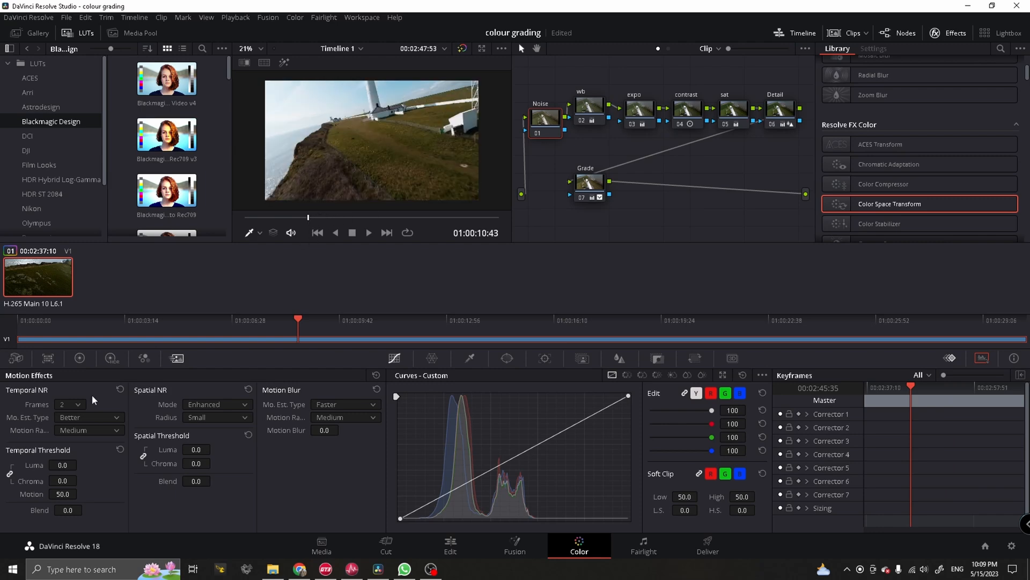
pyautogui.click(269, 320)
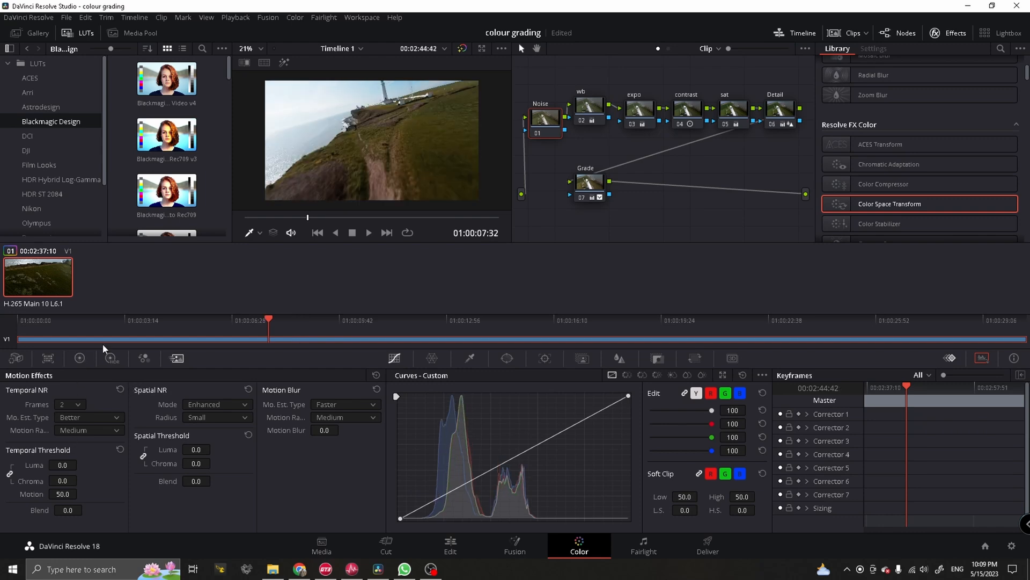
pyautogui.moveTo(97, 406)
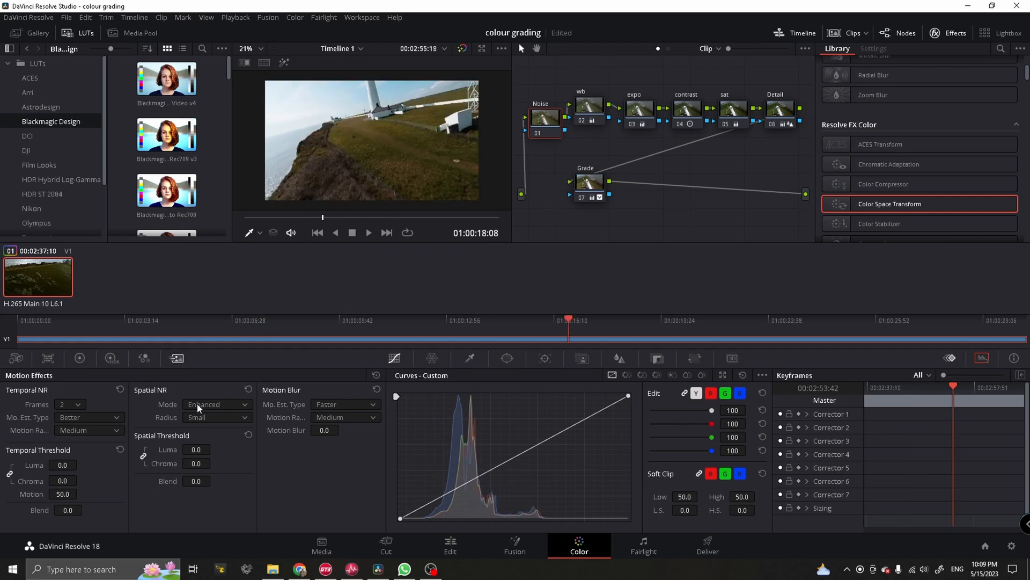
# Step: Set temporal noise reduction to 2 frames with luma/chroma threshold 4.6
pyautogui.click(78, 404)
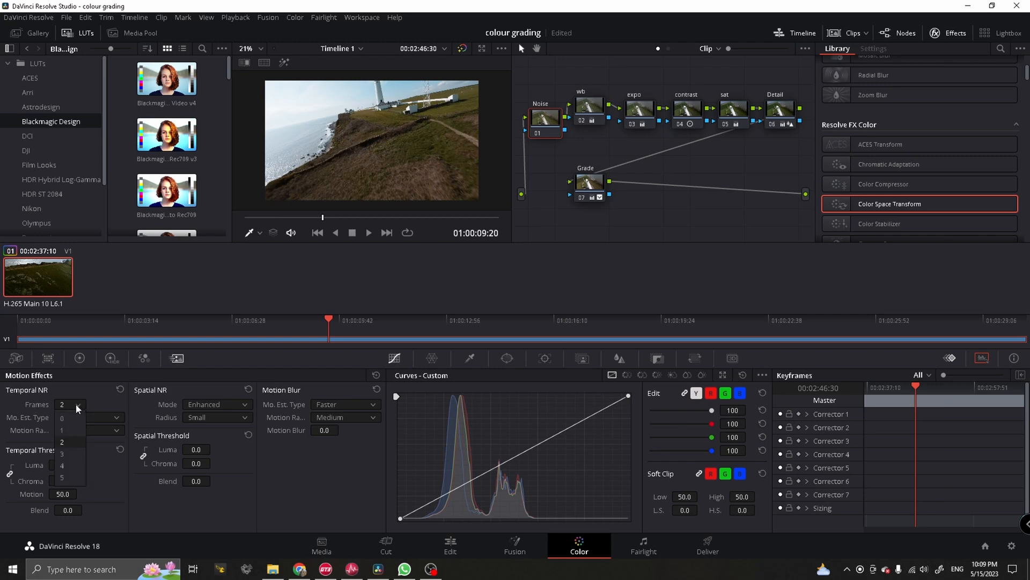
pyautogui.click(89, 417)
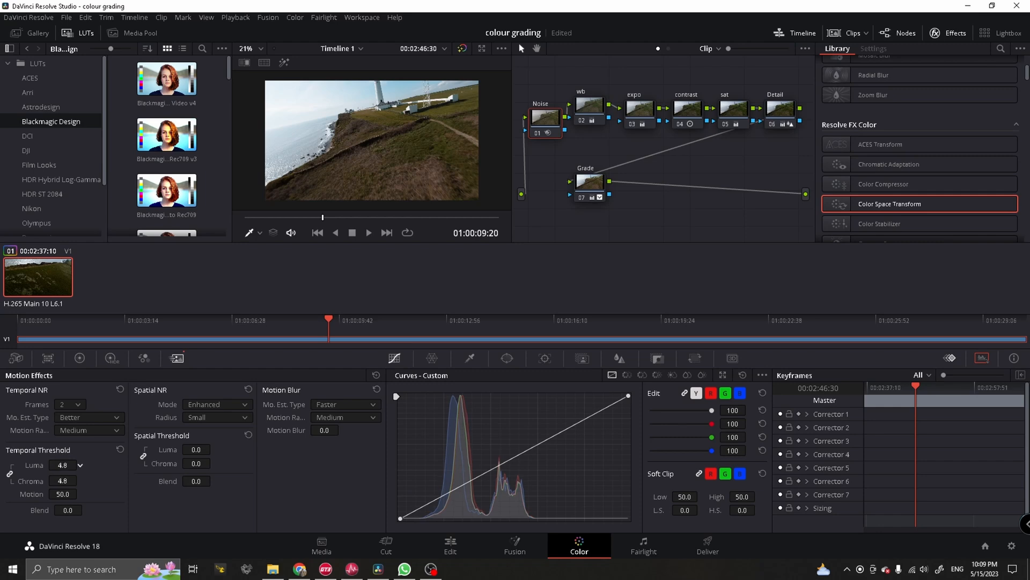
pyautogui.click(79, 462)
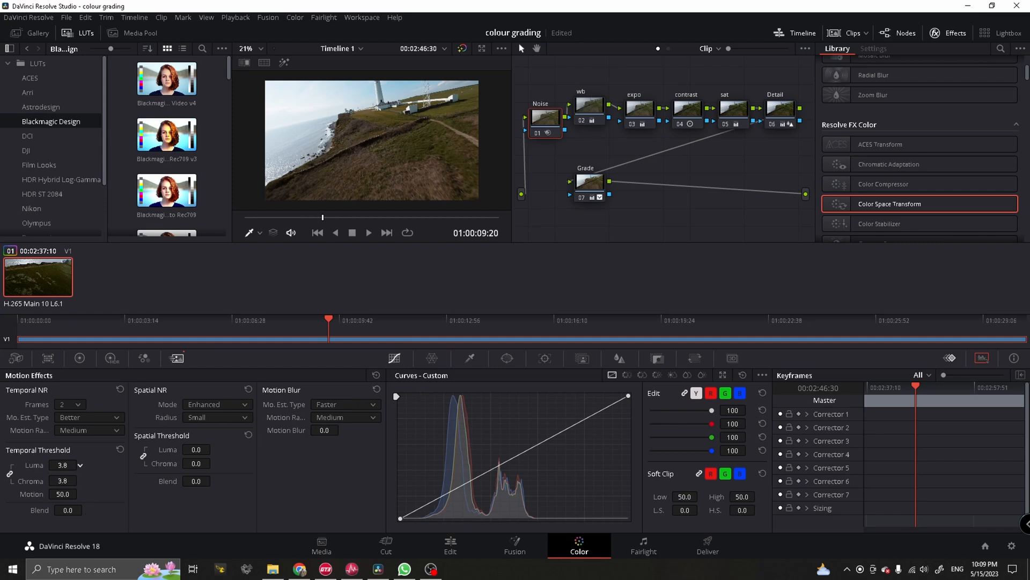
pyautogui.click(79, 465)
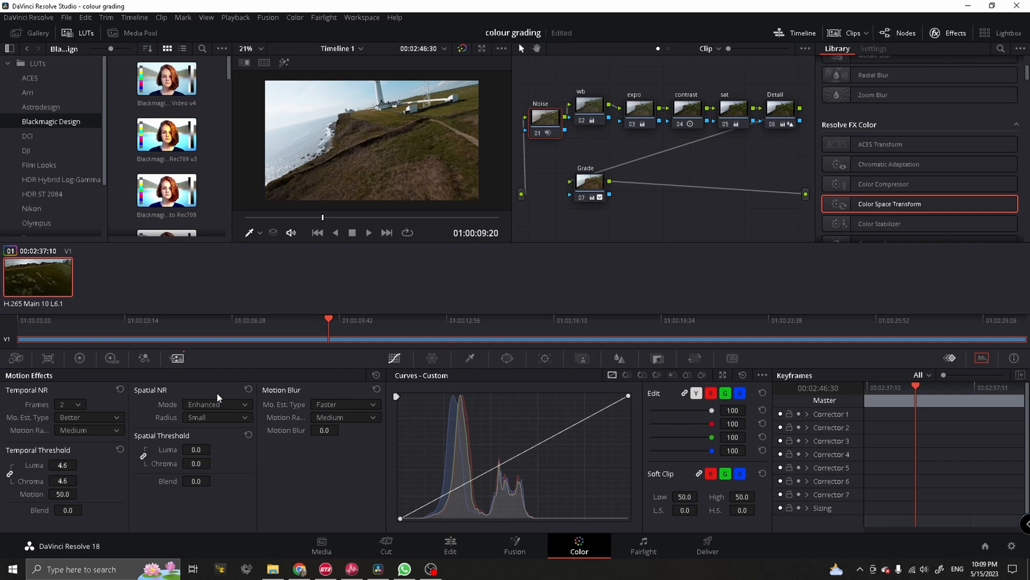
# Step: Raise the spatial noise reduction luma/chroma threshold to 3.2
pyautogui.click(217, 404)
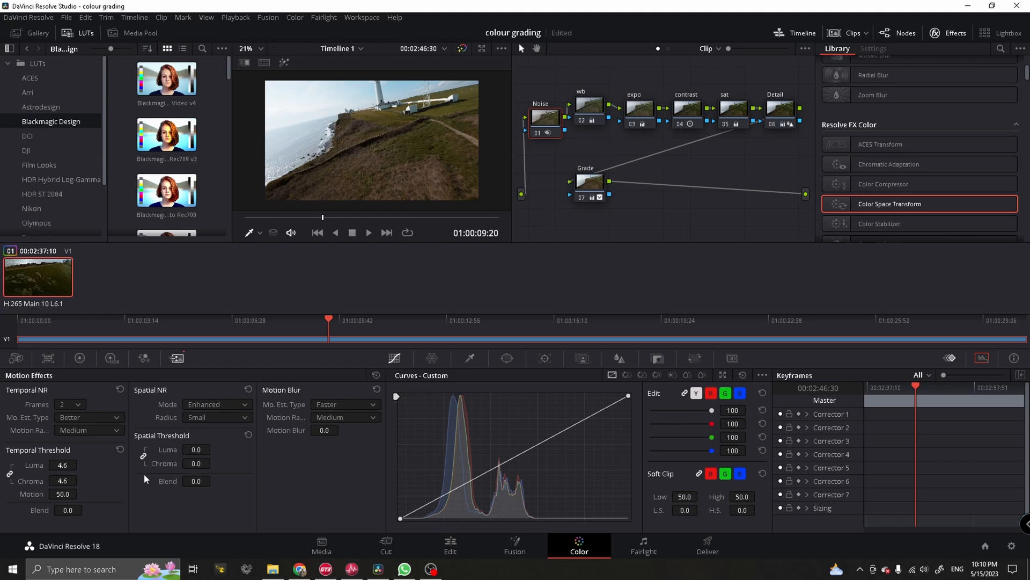
pyautogui.click(213, 446)
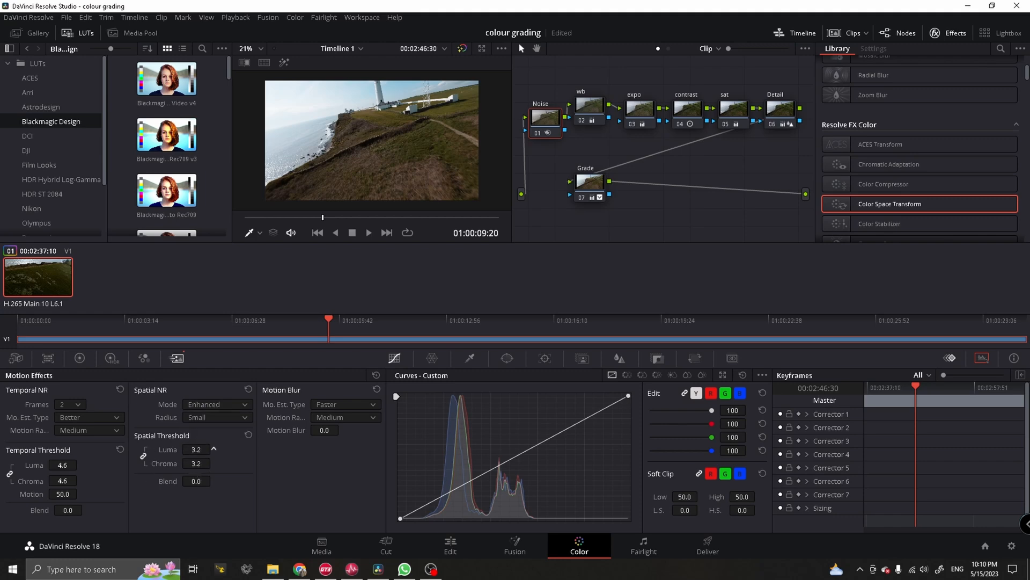
pyautogui.click(213, 446)
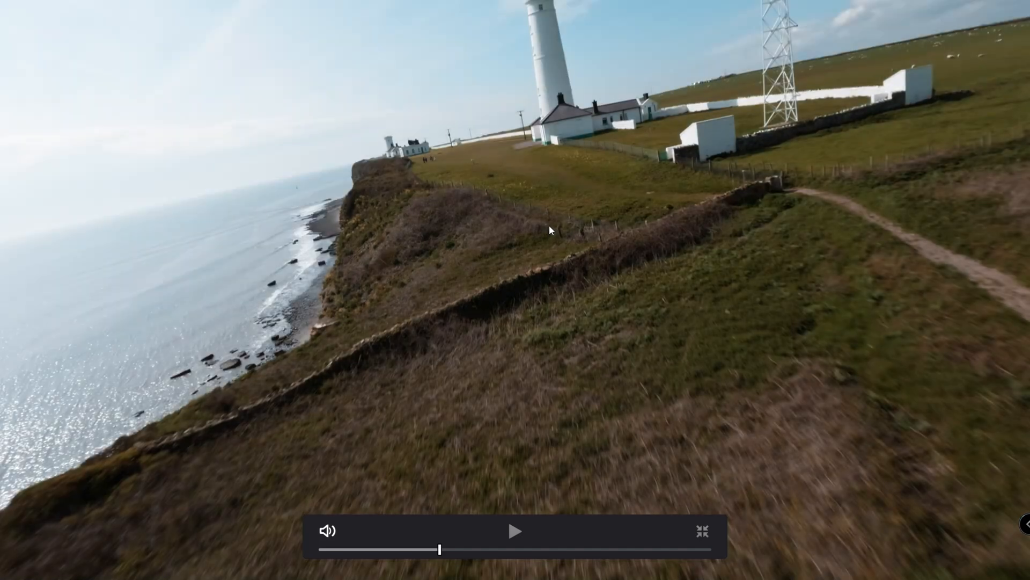
# Step: Leave the full-screen preview and select the Grade node (07) to view its burnt-grass curve
pyautogui.click(701, 531)
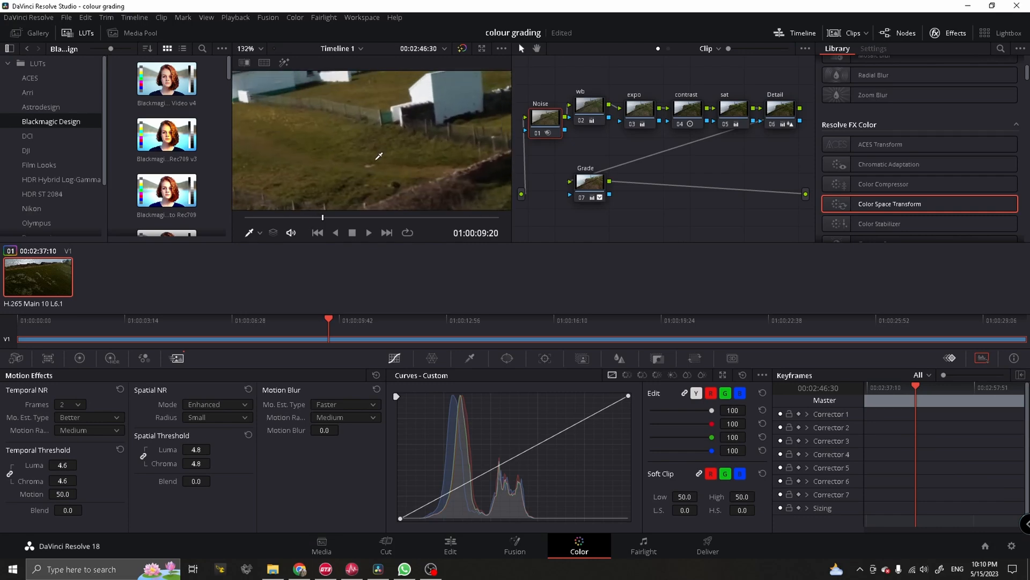
pyautogui.moveTo(401, 173)
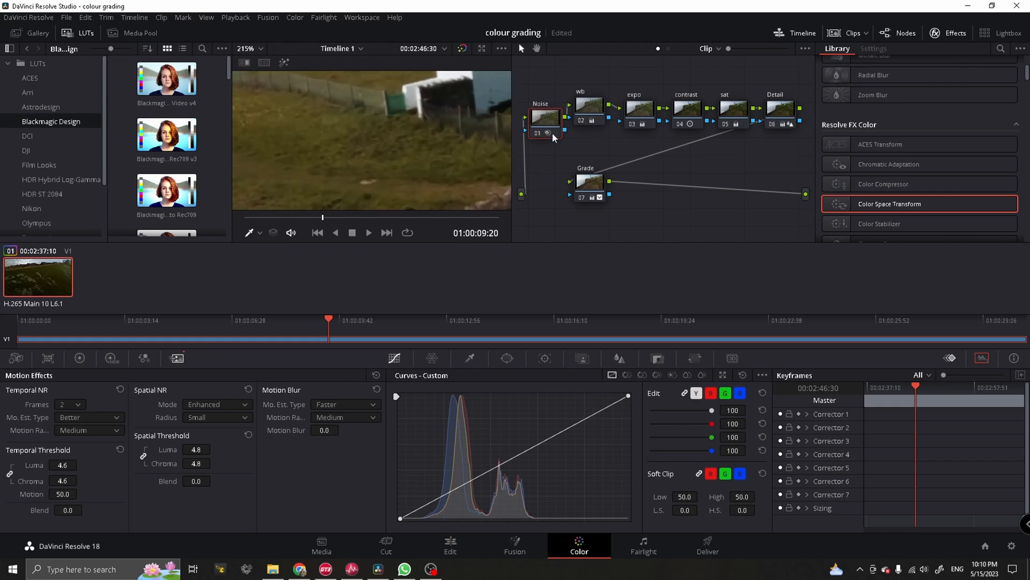
pyautogui.click(589, 182)
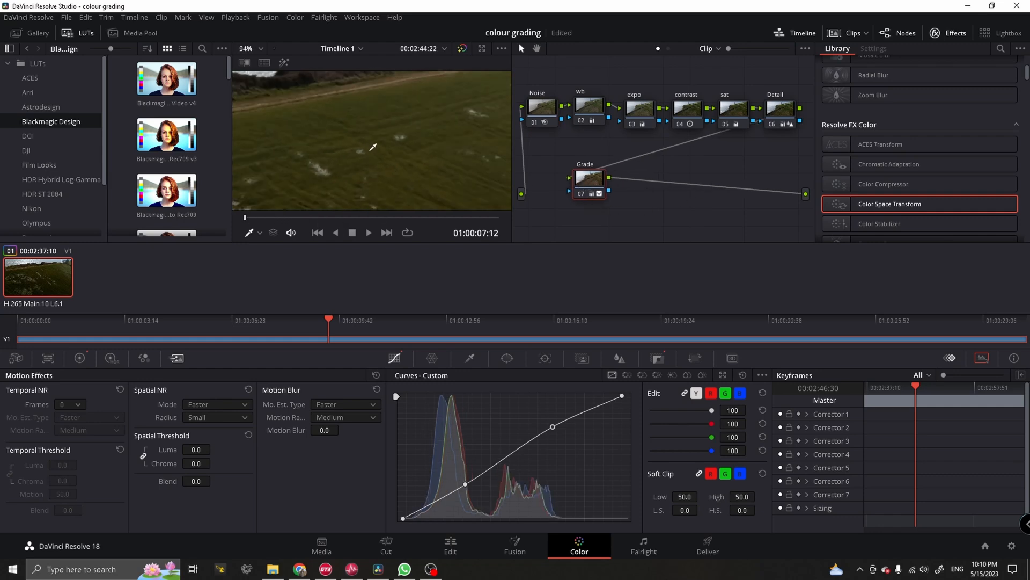
# Step: Fit the shot in the viewer, disable the Noise node, and scrub the lighthouse clip to compare
pyautogui.click(316, 231)
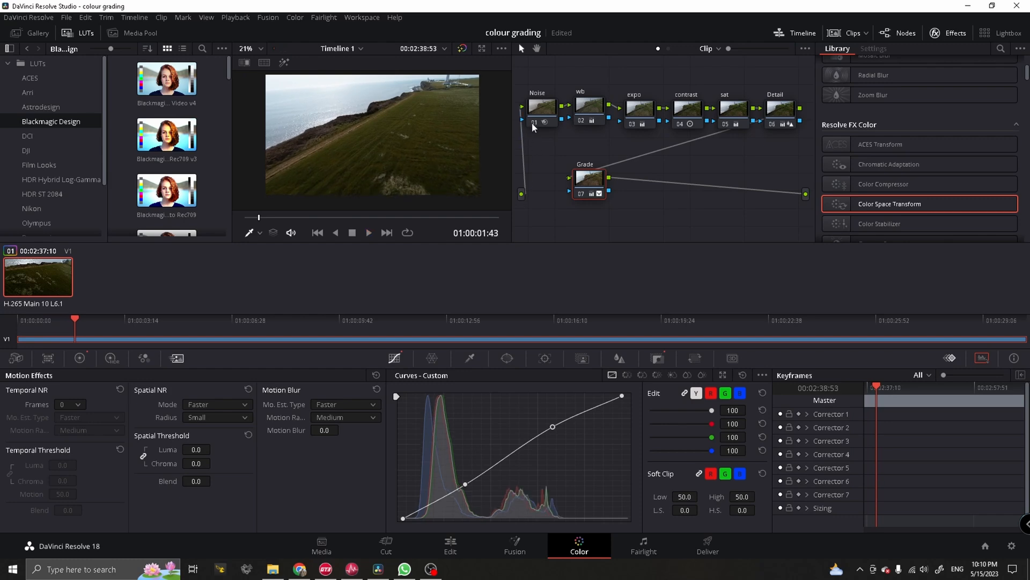
pyautogui.click(368, 232)
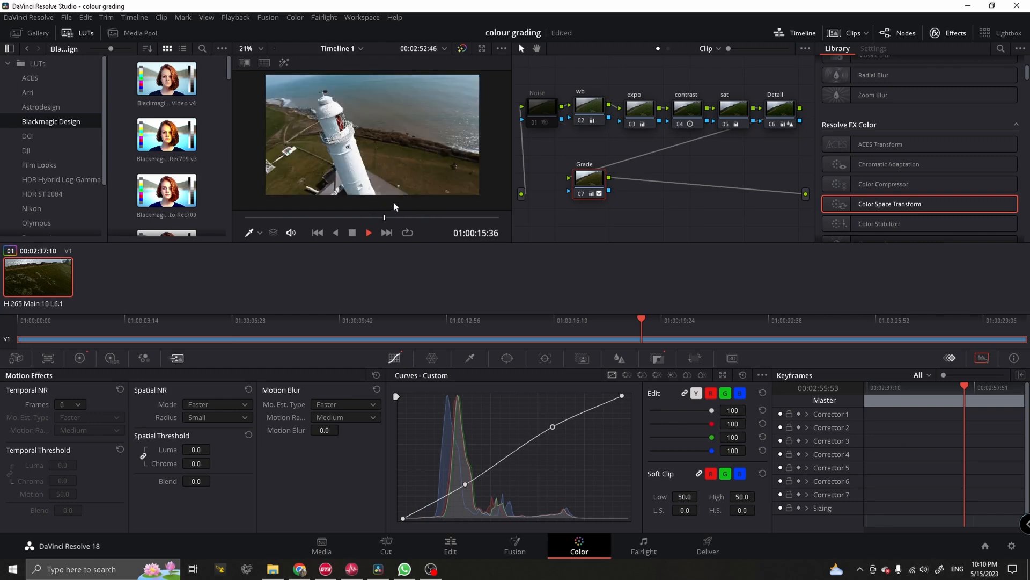
pyautogui.click(368, 232)
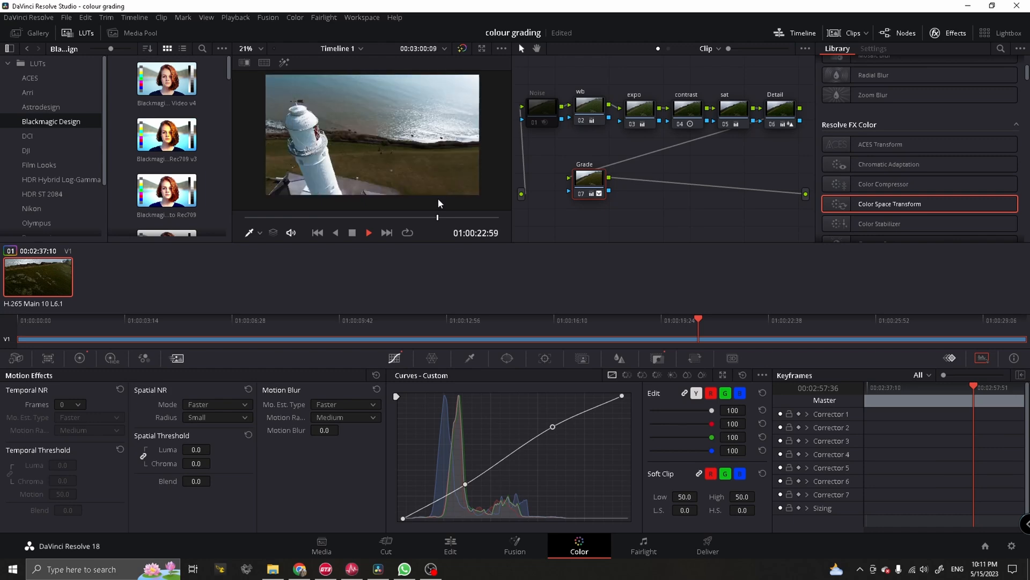
pyautogui.click(565, 320)
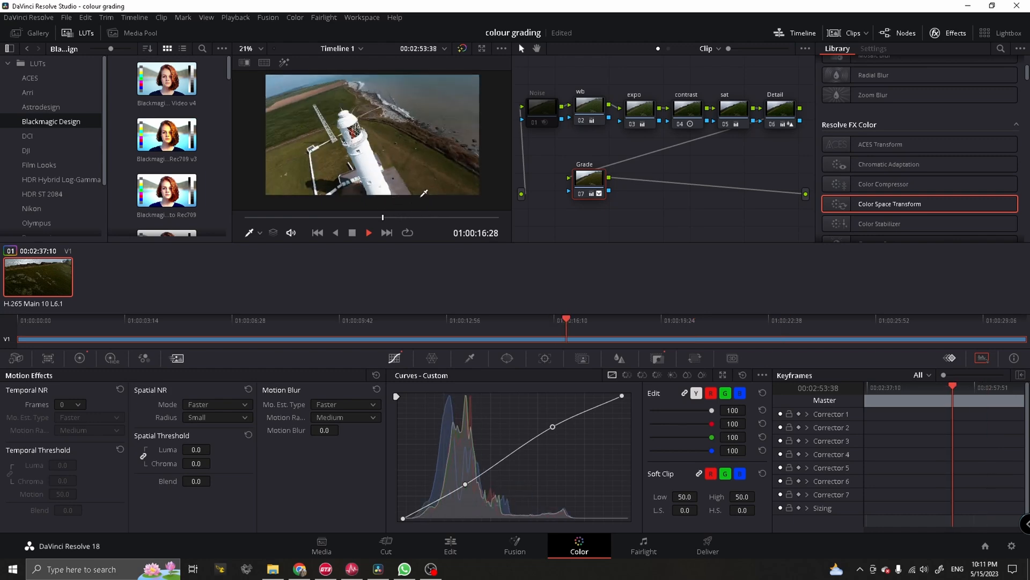